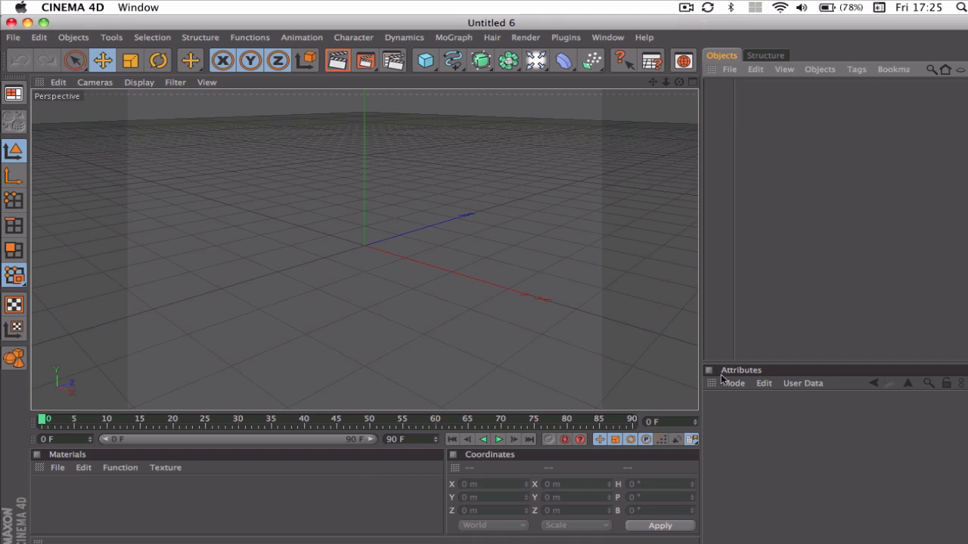
mouse_move(399, 409)
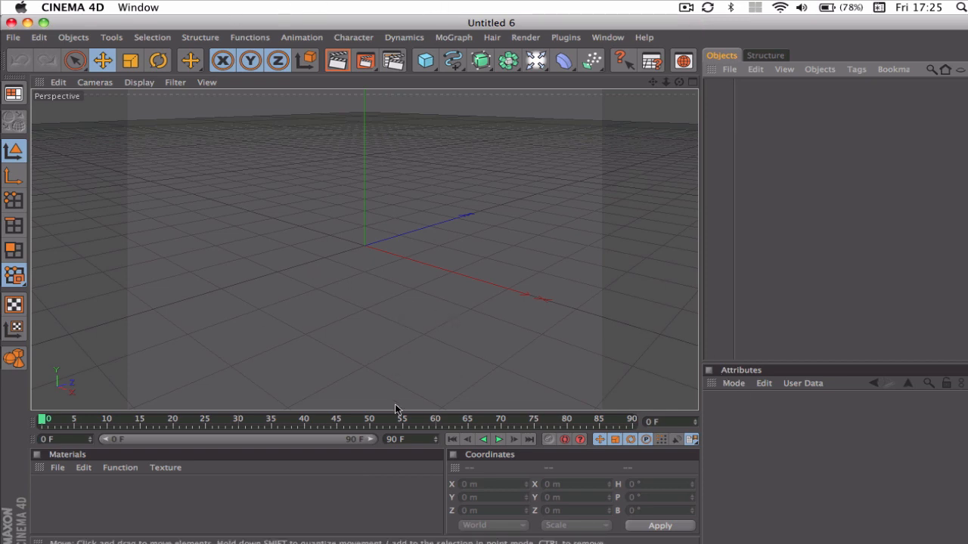
Add a Plane primitive as the floor, about 3369 by 2498 m
left_click(424, 60)
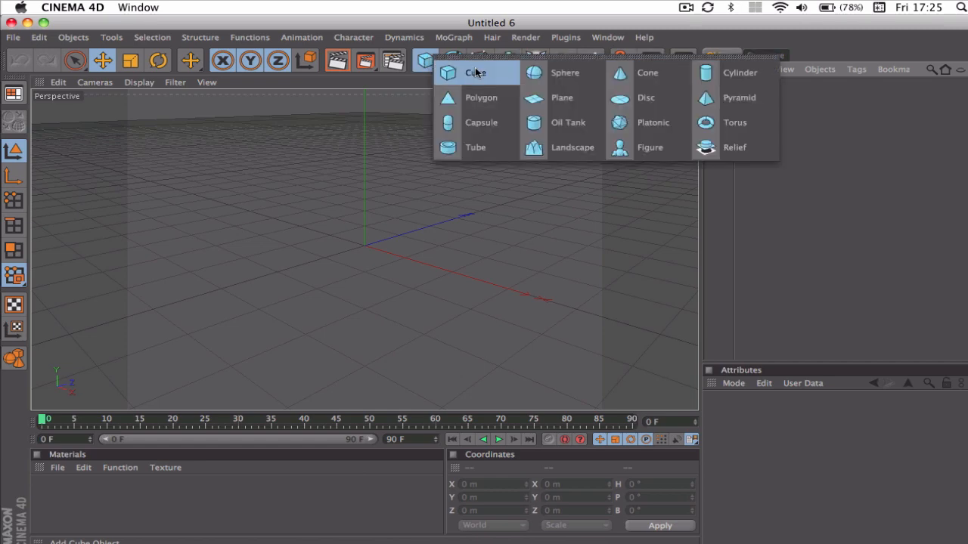
left_click(561, 97)
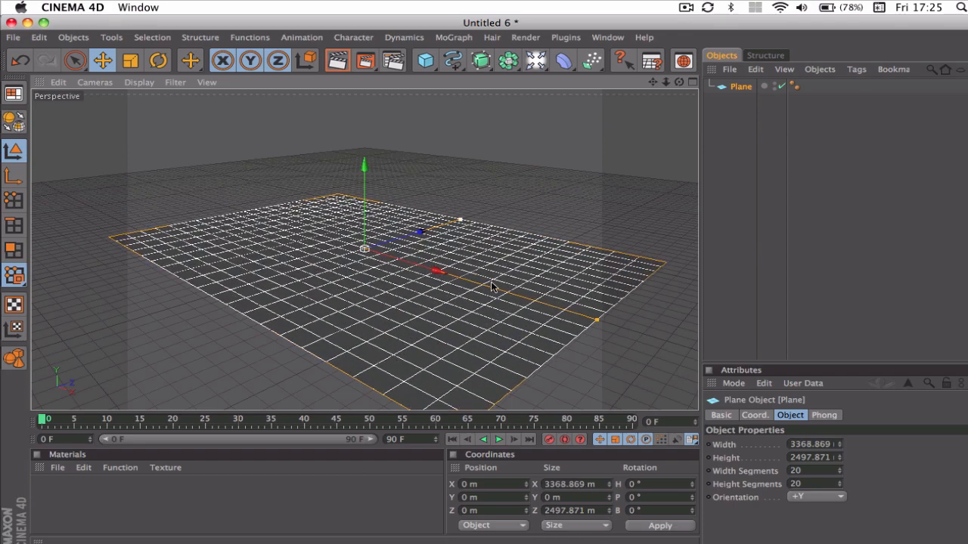
Add a 200 m cube and raise it about 639 m above the floor
left_click(425, 61)
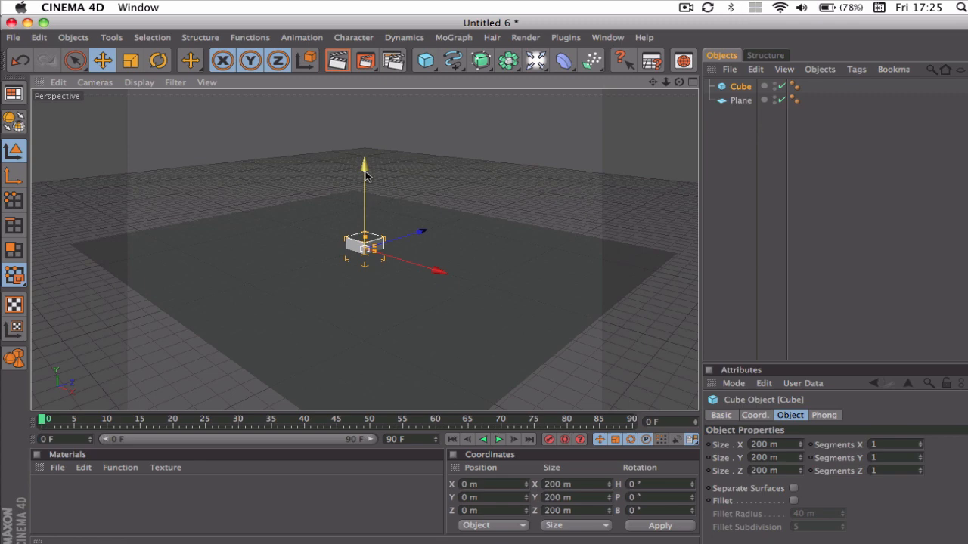
left_click_drag(364, 163, 364, 105)
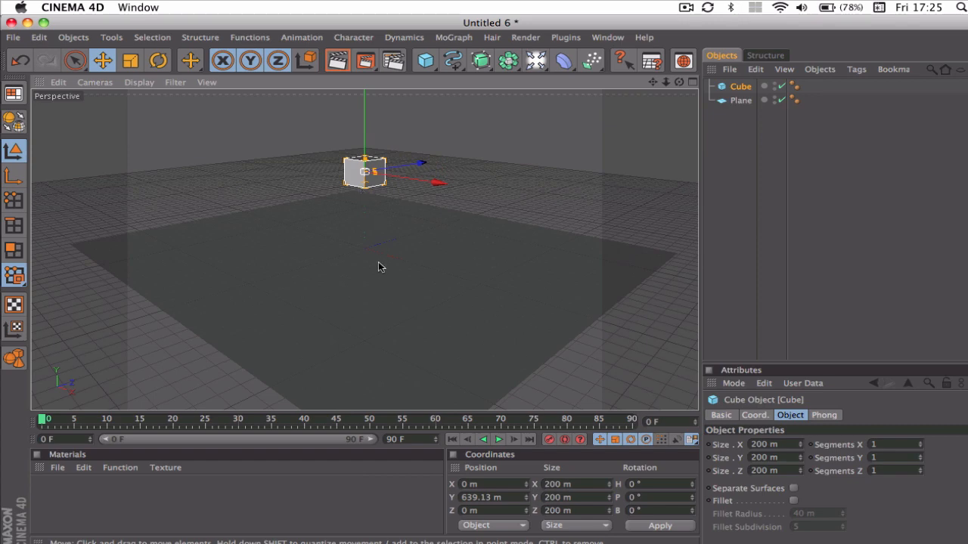
mouse_move(370, 201)
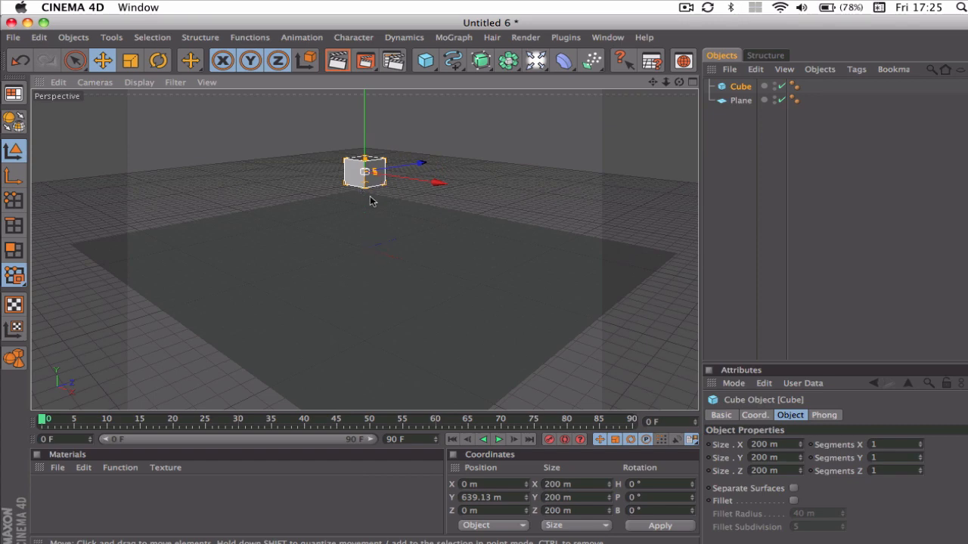
Rotate the raised cube so it tilts at an angle on all three axes
left_click(157, 60)
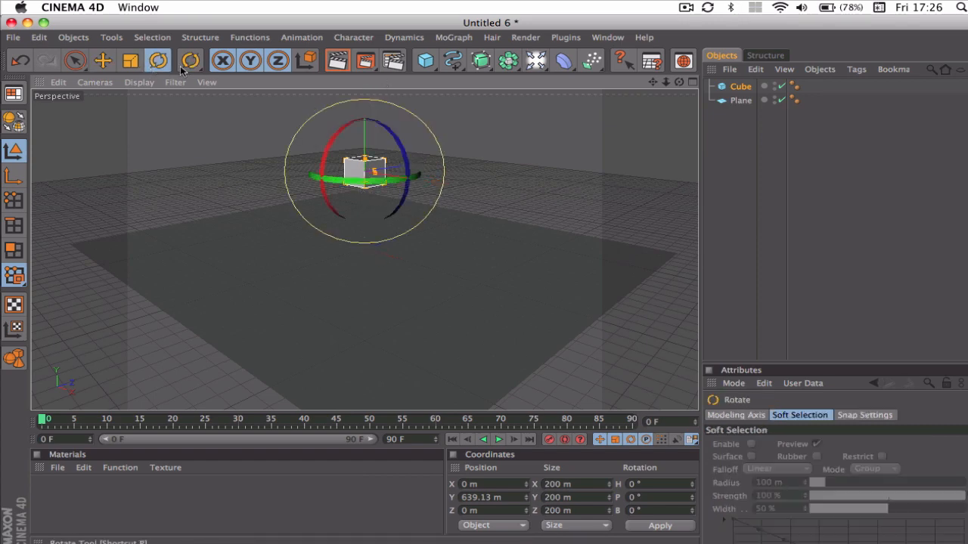
left_click_drag(366, 182, 349, 208)
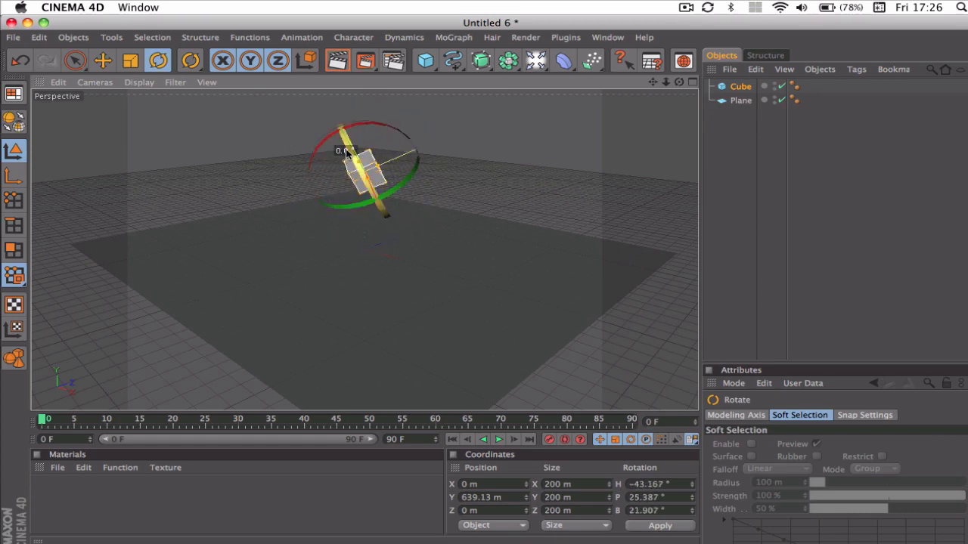
left_click(563, 229)
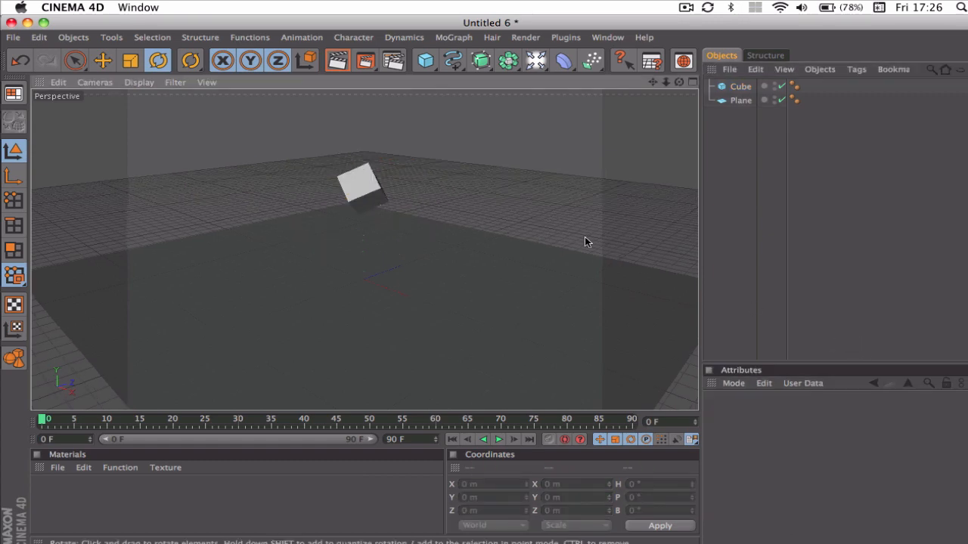
Select the Plane and Cube objects in the Object Manager
left_click(741, 100)
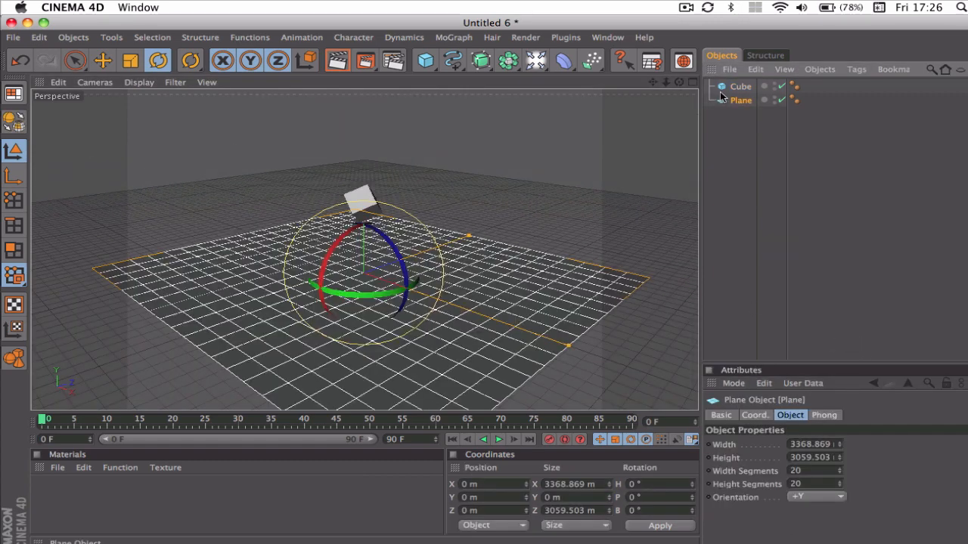
left_click(740, 86)
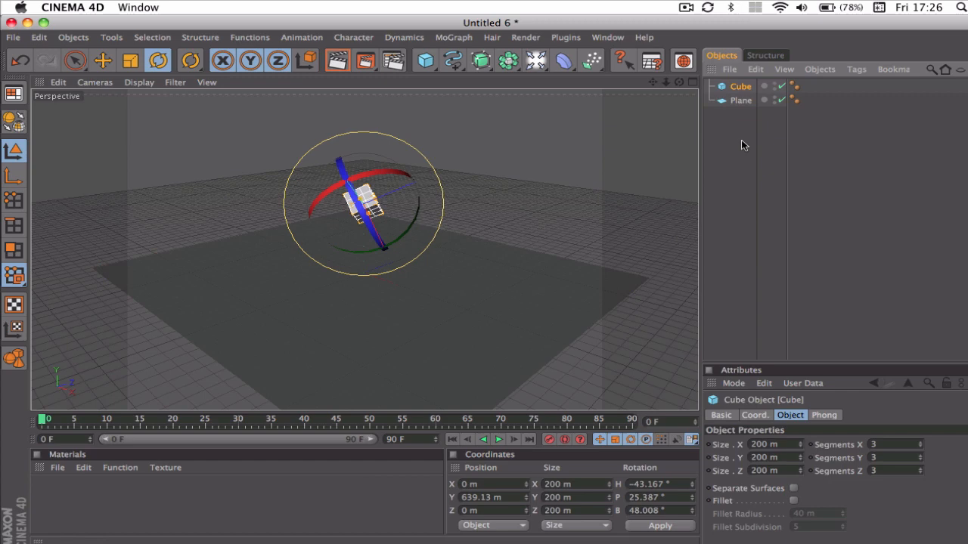
left_click(741, 100)
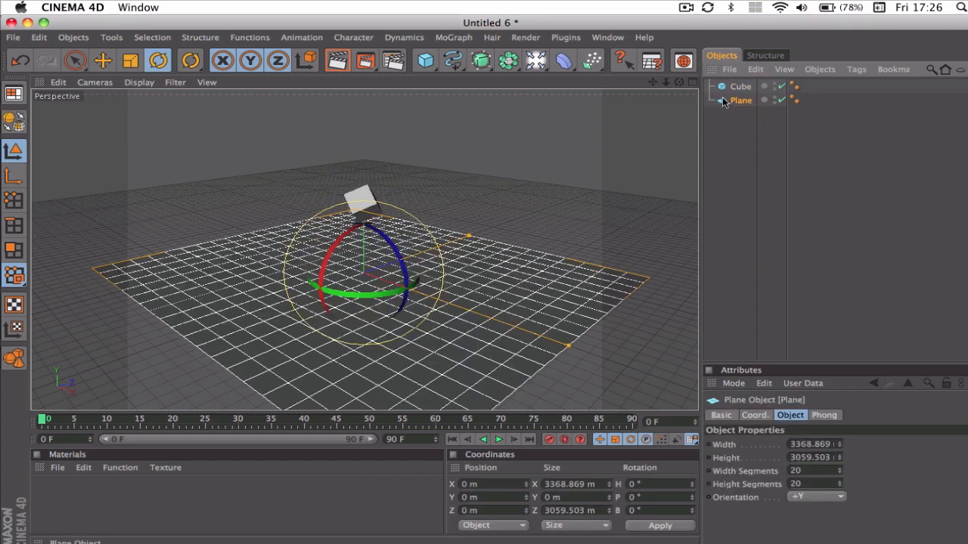
mouse_move(728, 121)
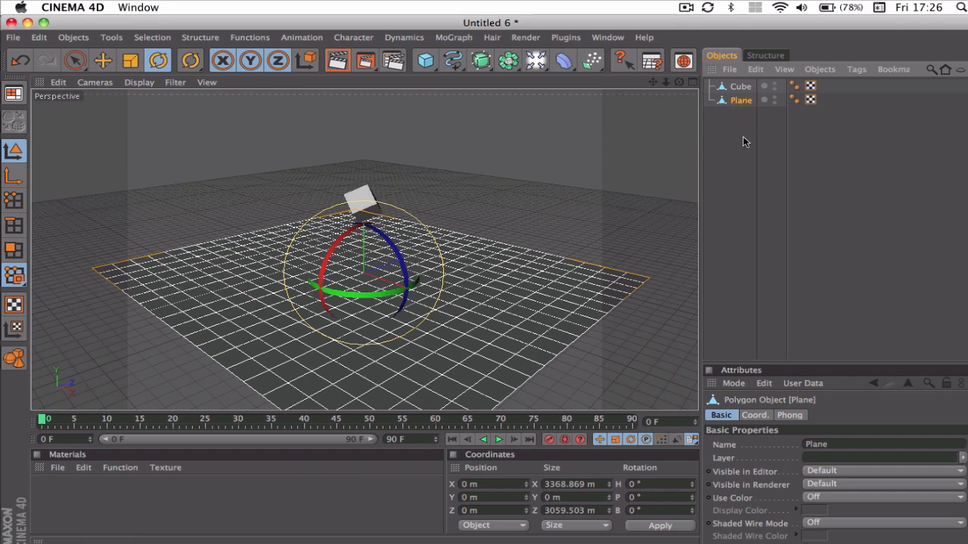
Give the plane a Clothilde Collider tag and the cube a Cloth tag
left_click(856, 69)
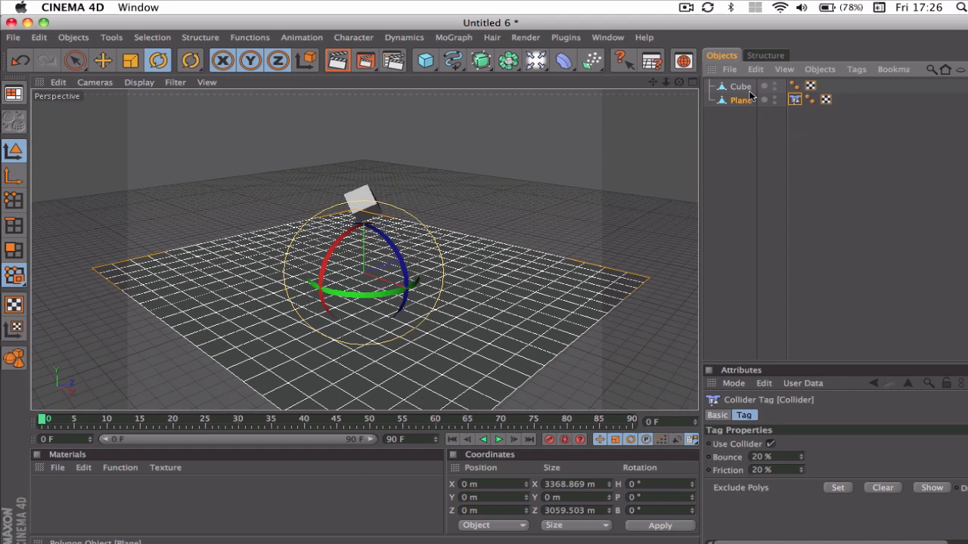
left_click(856, 69)
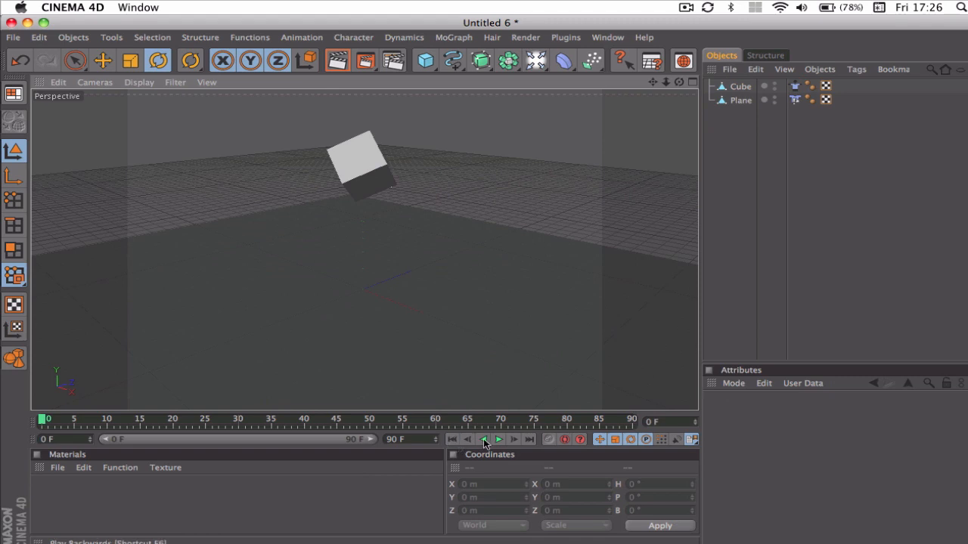
Play and replay the timeline until the tilted cloth cube lands on the floor
left_click(498, 440)
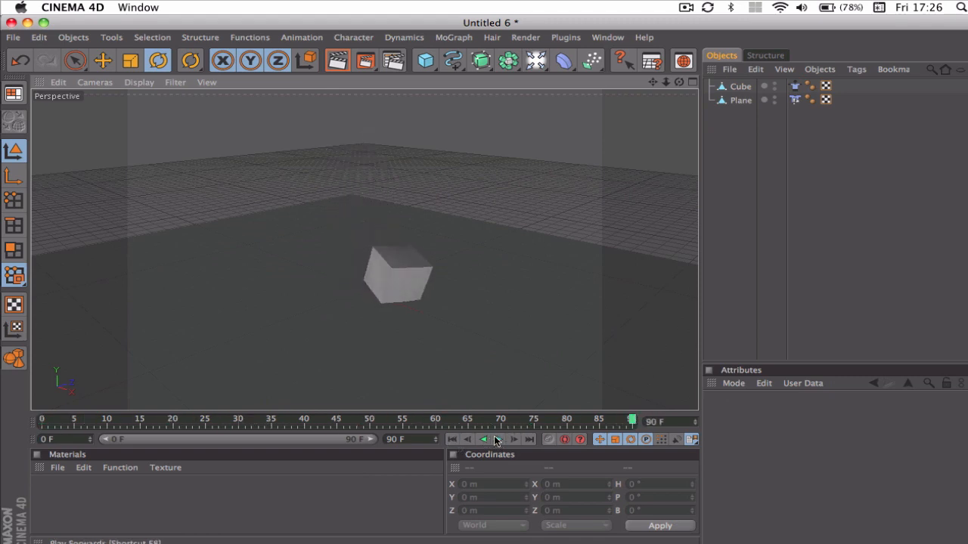
left_click(498, 439)
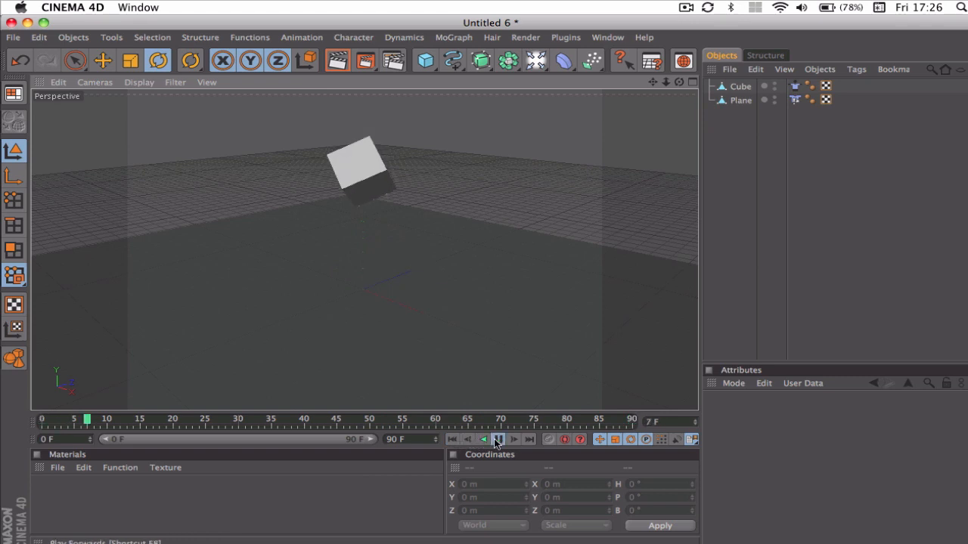
left_click(498, 439)
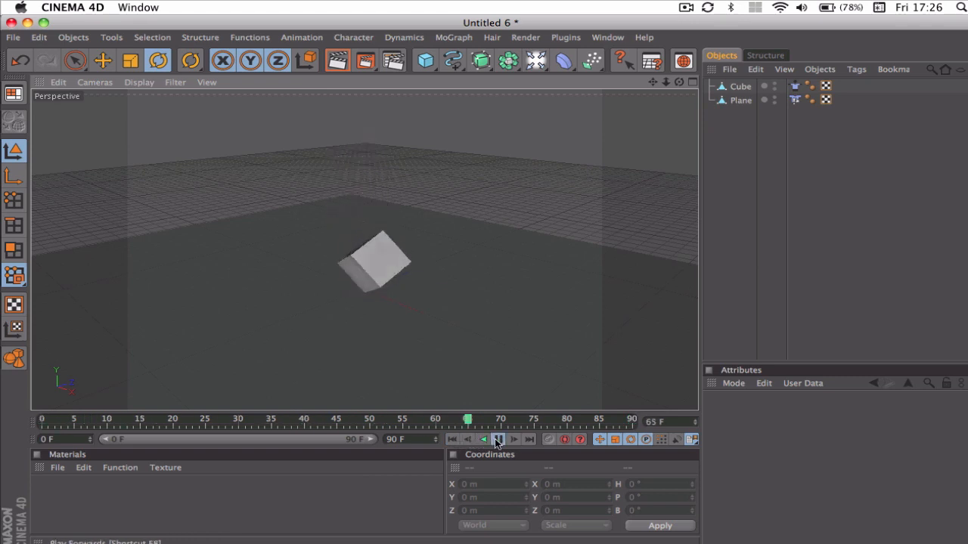
left_click(498, 440)
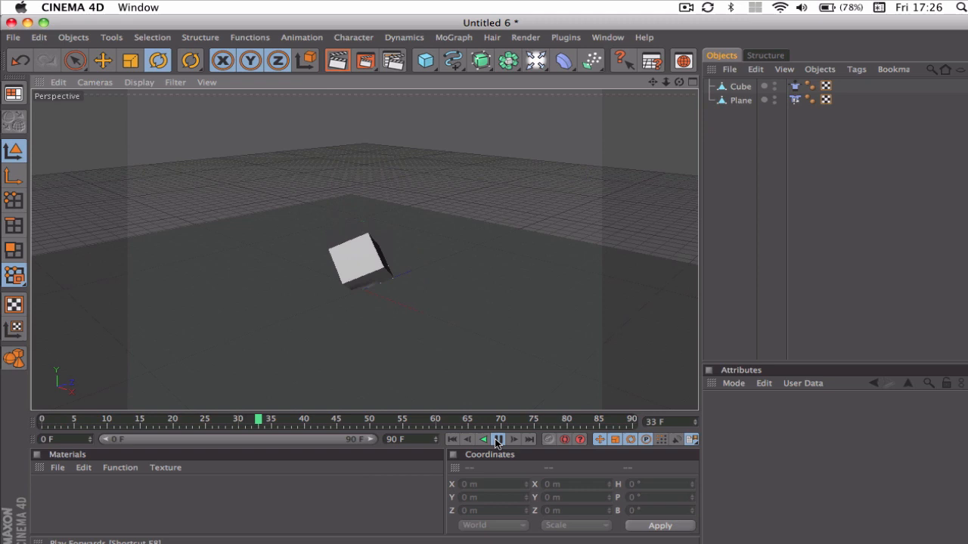
left_click(498, 440)
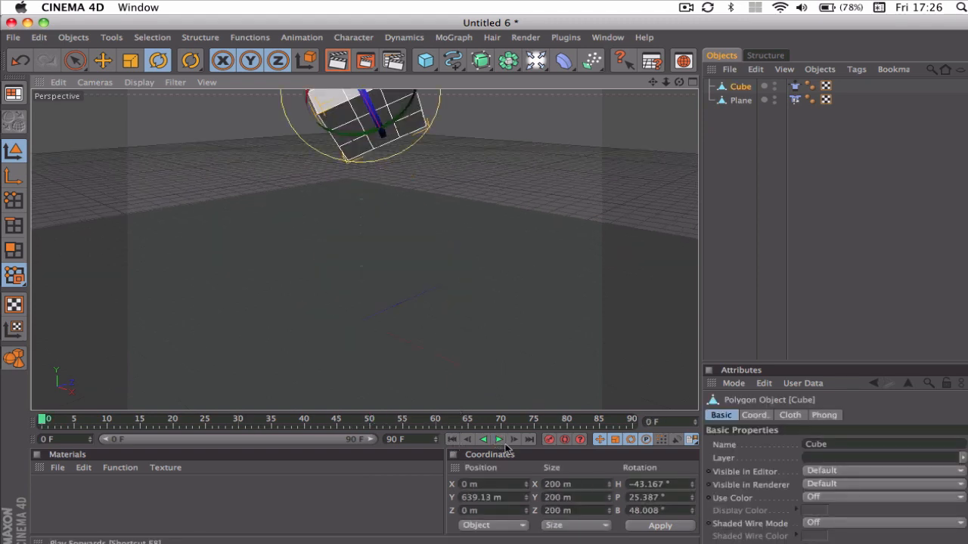
left_click(498, 439)
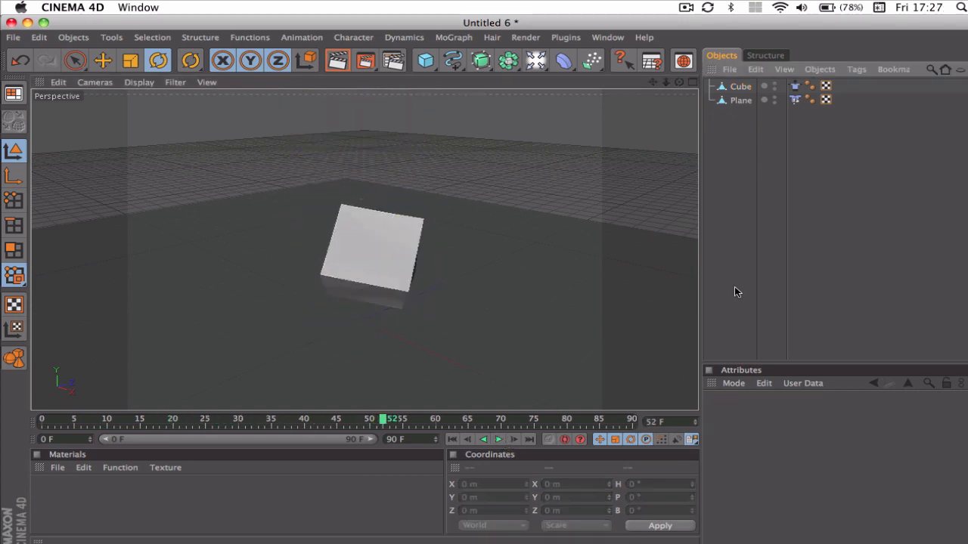
mouse_move(345, 263)
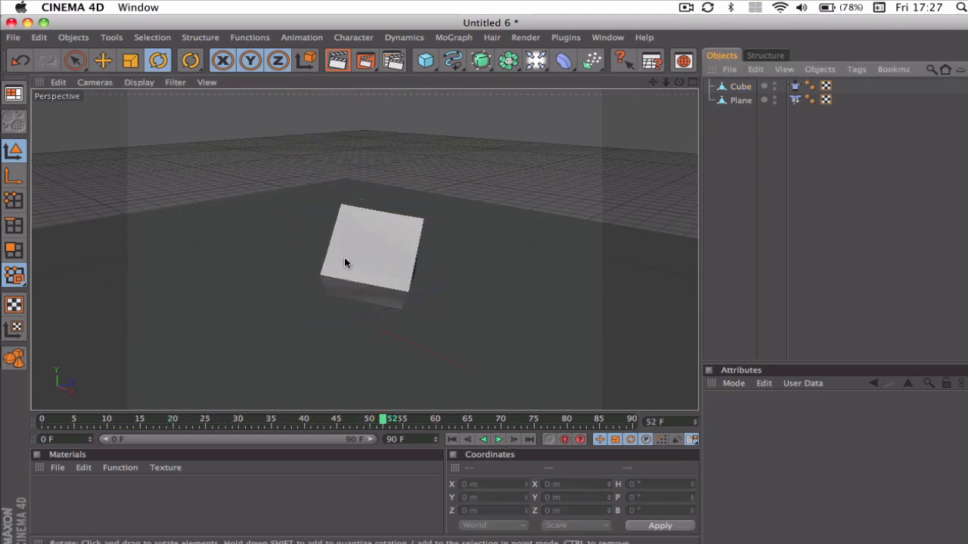
Add a HyperNURBS smoothing object to round the cube
left_click(480, 61)
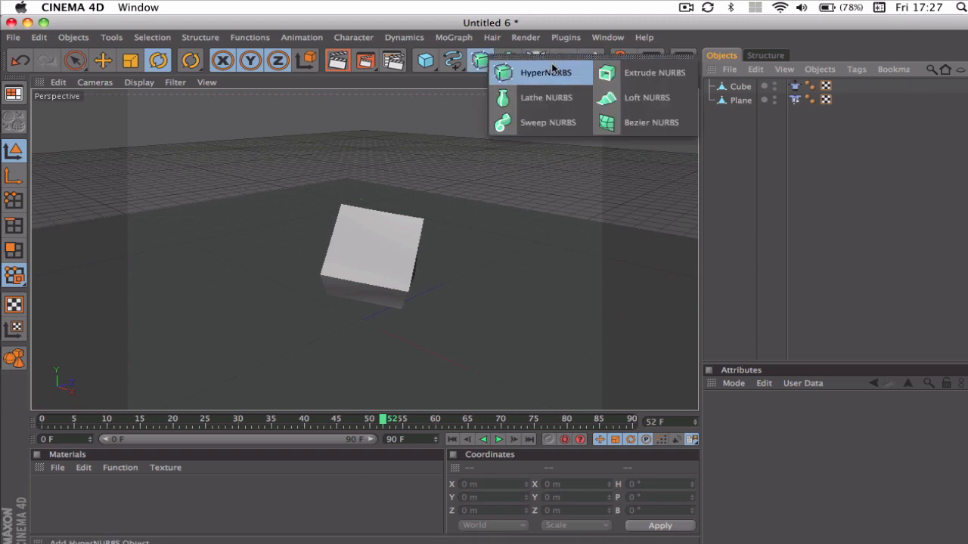
left_click(544, 73)
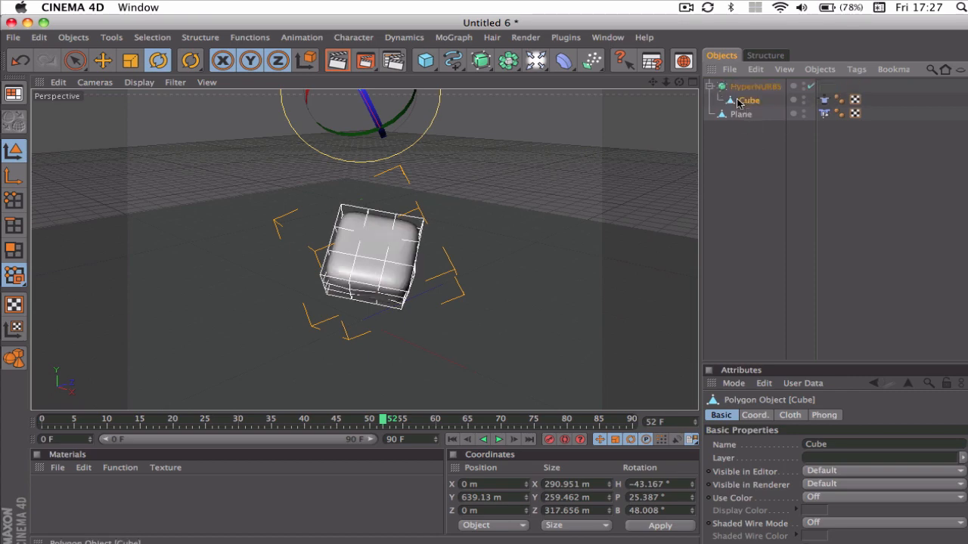
left_click(451, 440)
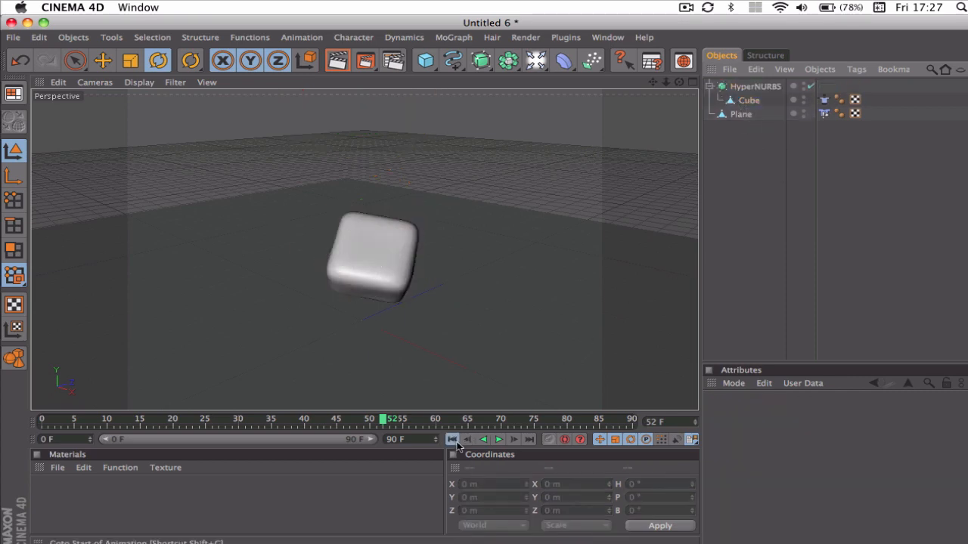
Rewind and replay the simulation to watch the smoothed cube fall
left_click(483, 439)
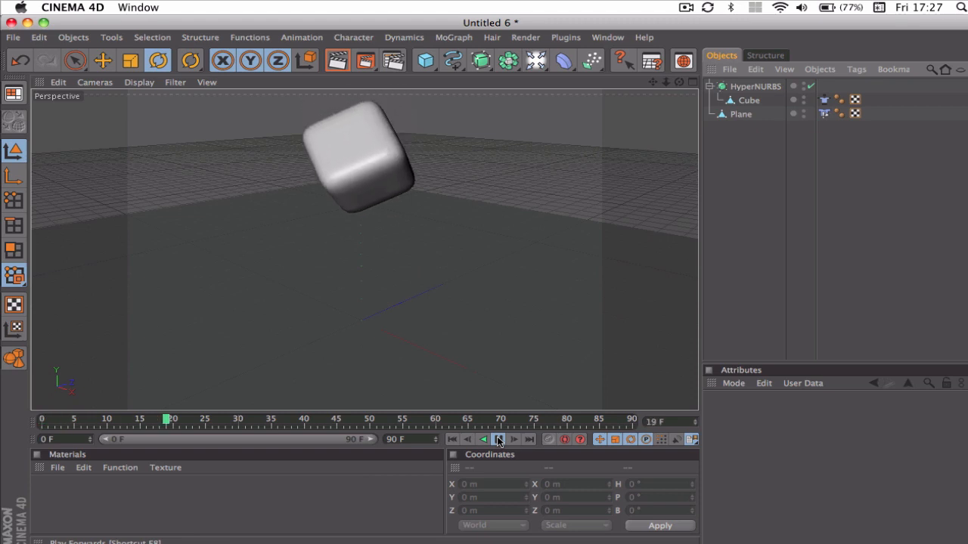
left_click(497, 439)
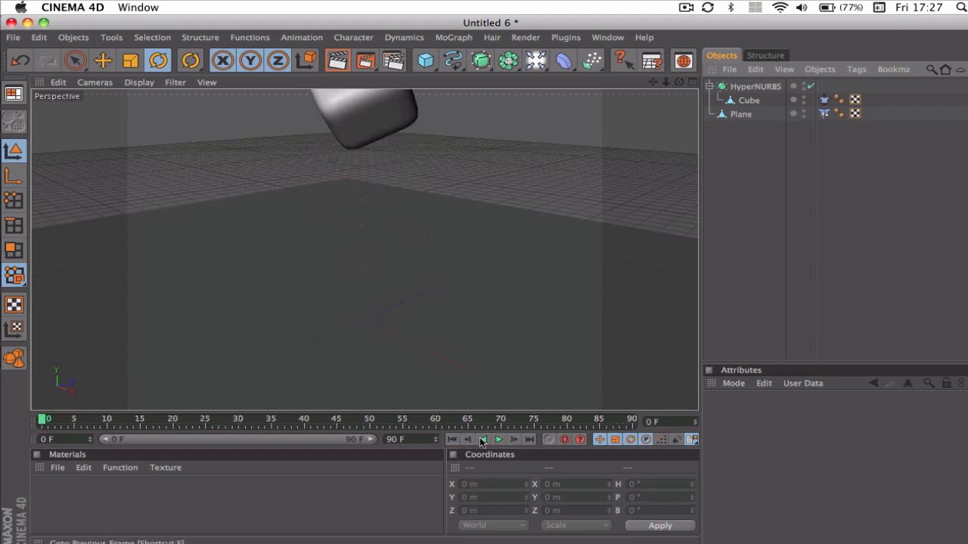
left_click(497, 439)
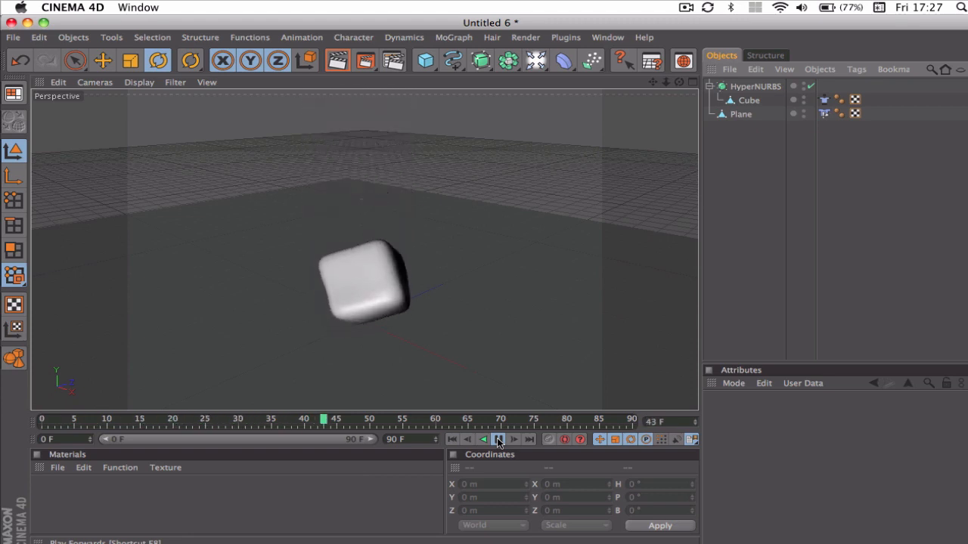
left_click(496, 439)
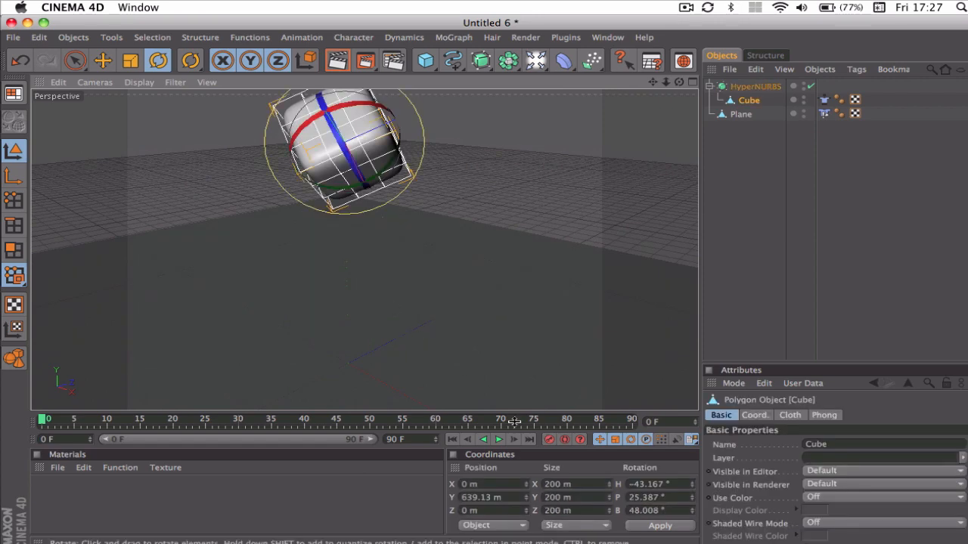
Play the cloth simulation and pause at frame 55 with the cube on the floor
left_click(499, 439)
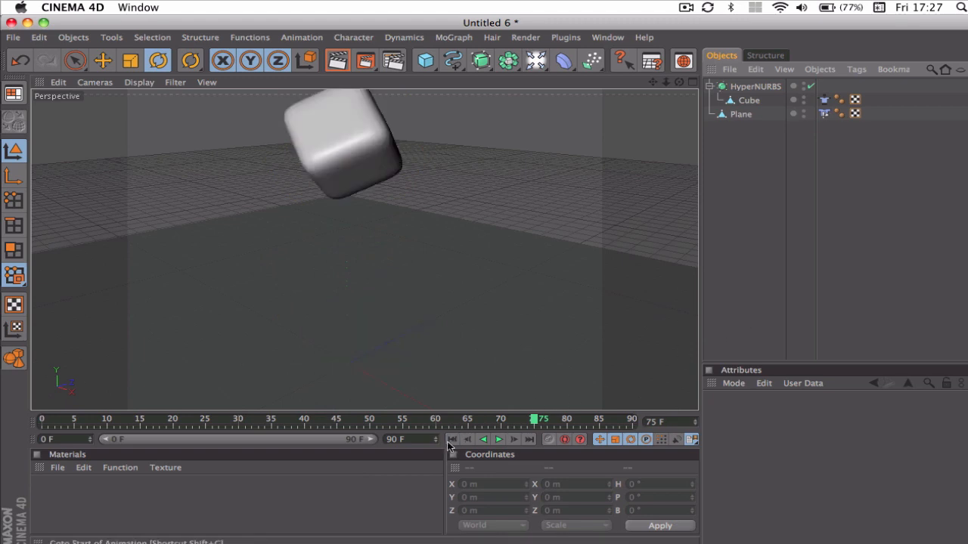
left_click(499, 440)
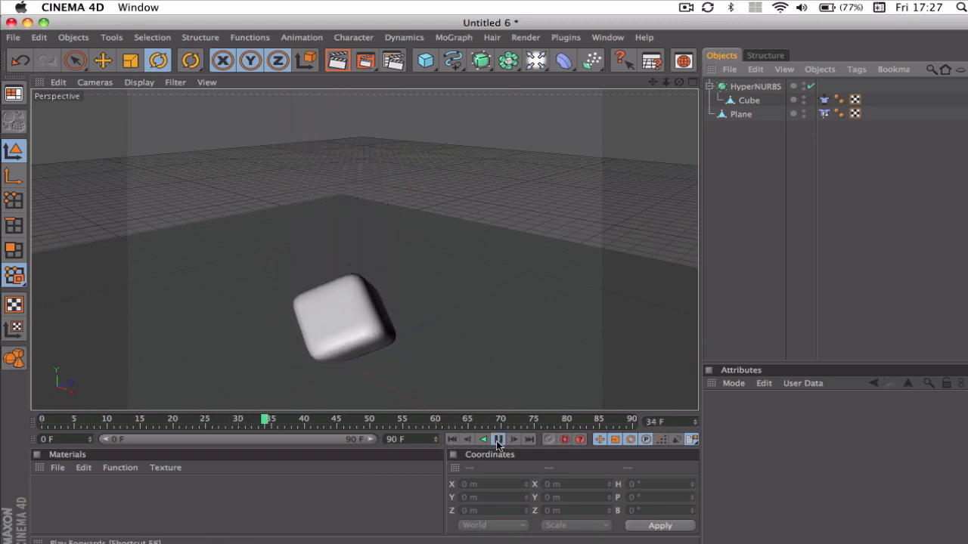
left_click(498, 439)
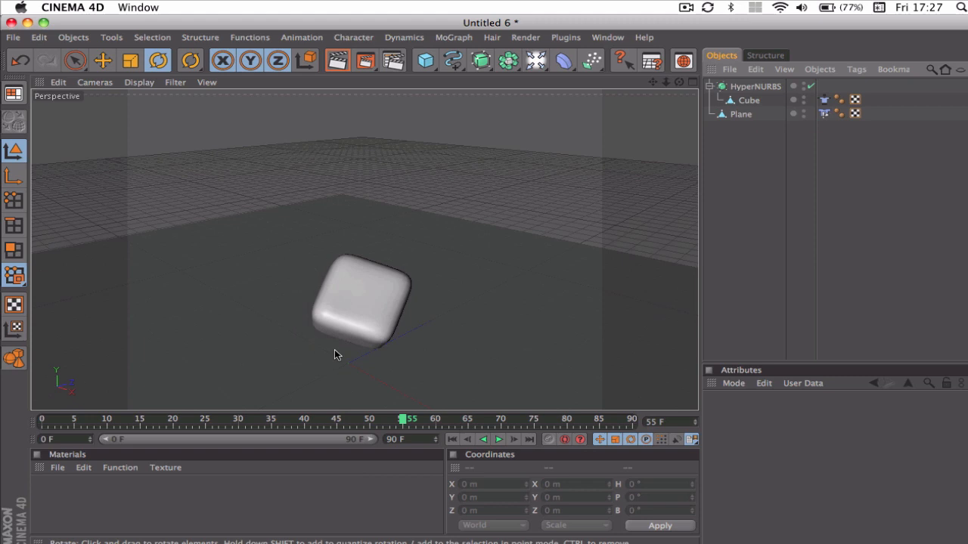
Select the cube's Cloth tag and review its stiffness and bounce settings
left_click(749, 99)
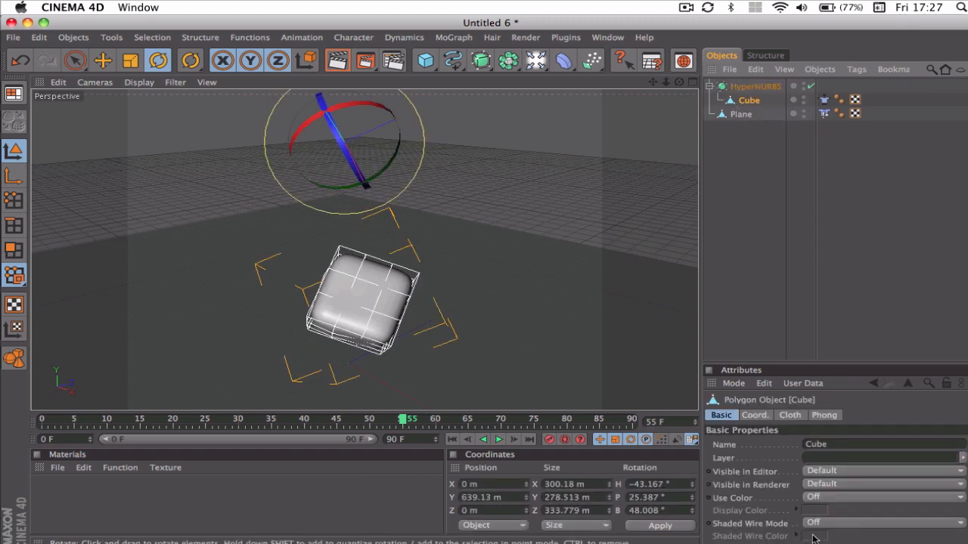
left_click(825, 99)
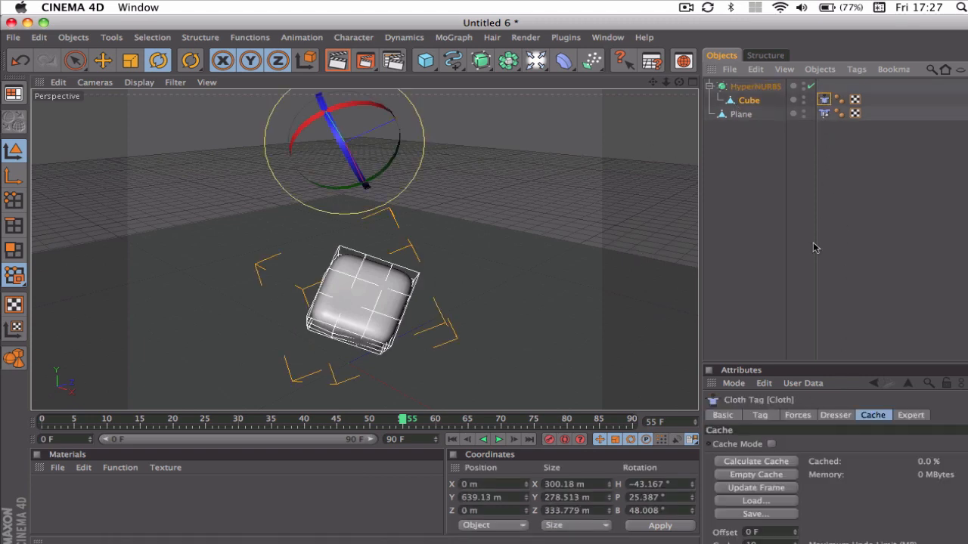
left_click(760, 414)
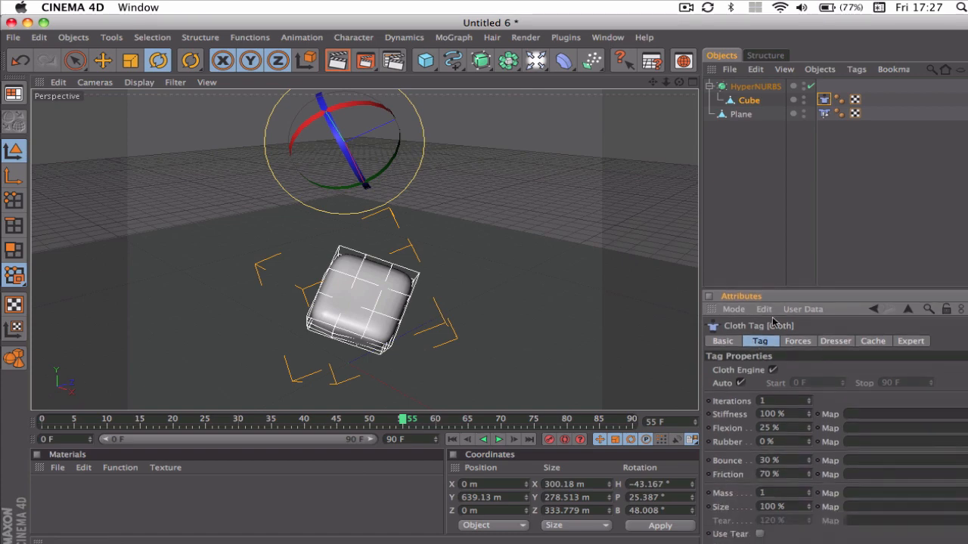
triple_click(783, 414)
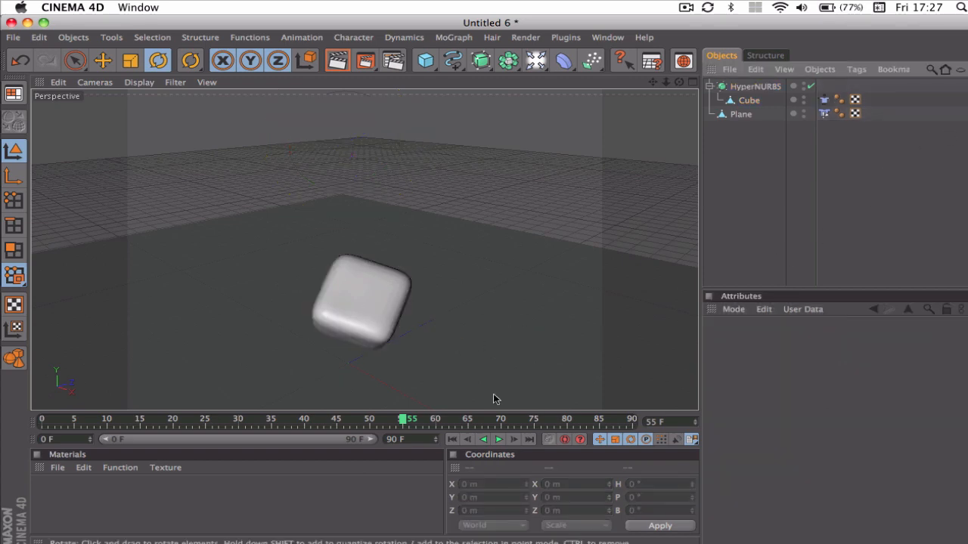
Replay the fall from the start and reselect the cube at frame 6
left_click(498, 440)
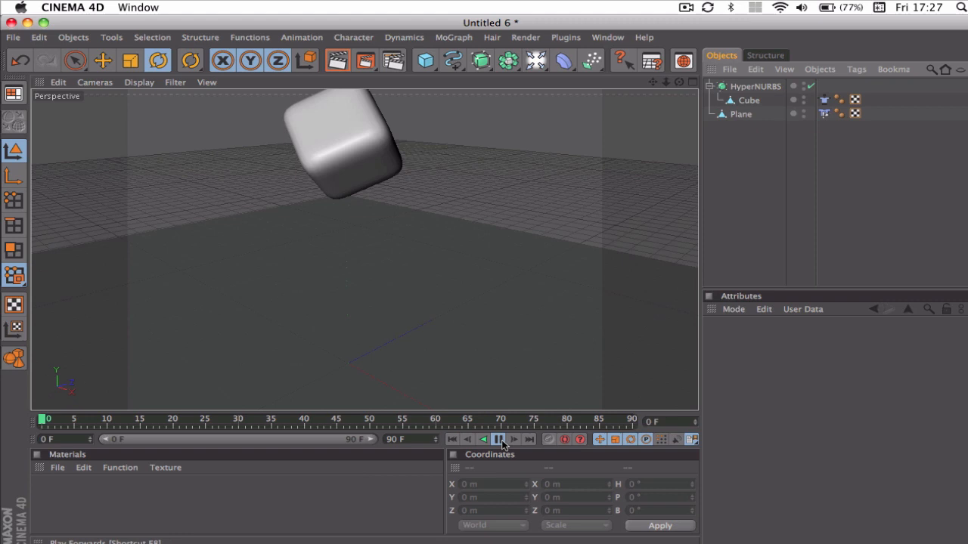
left_click(497, 440)
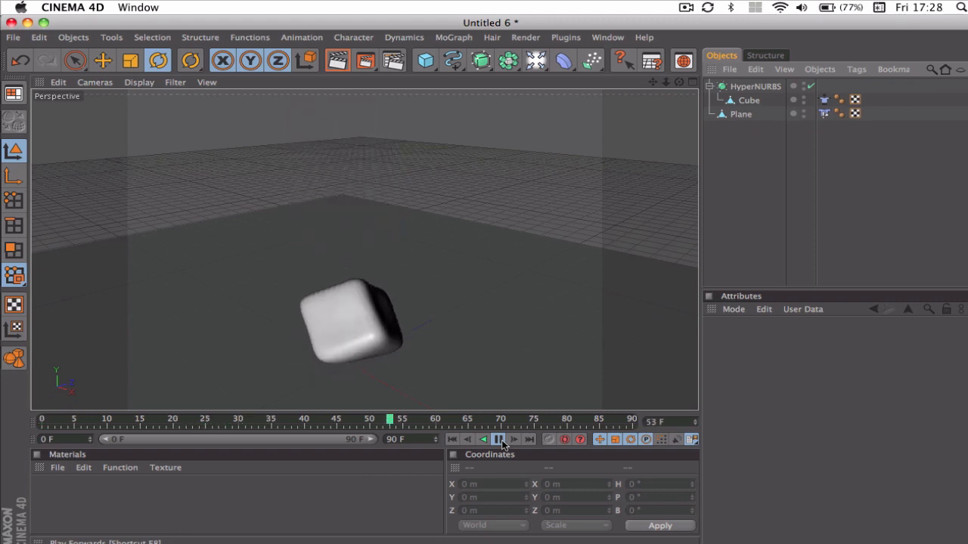
left_click(498, 440)
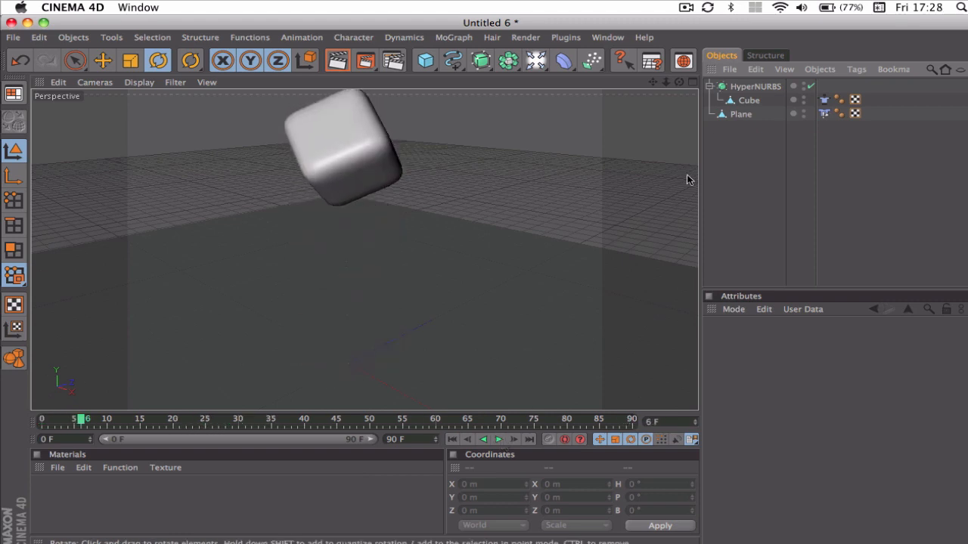
left_click(748, 100)
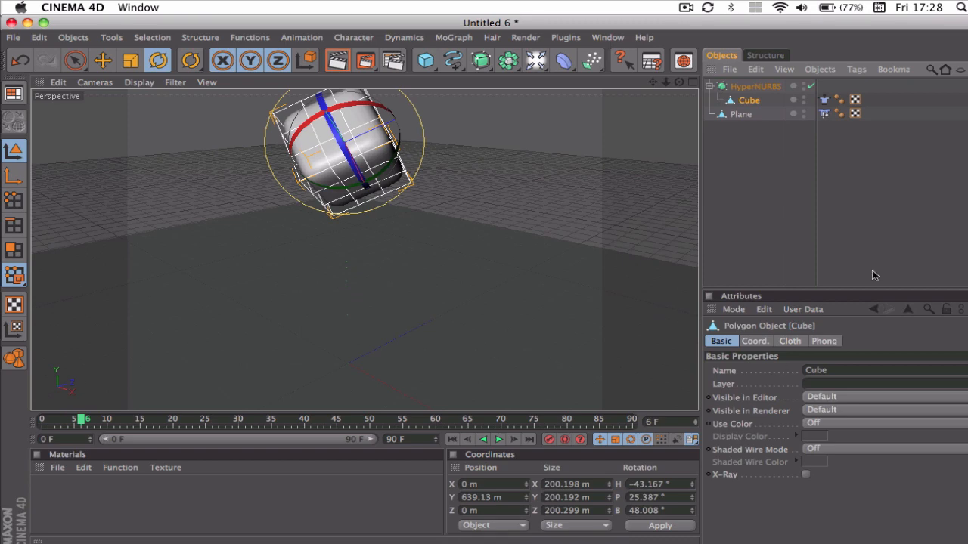
Set the cloth Stiffness to 40%, then replay the softer fall from the start
left_click(824, 99)
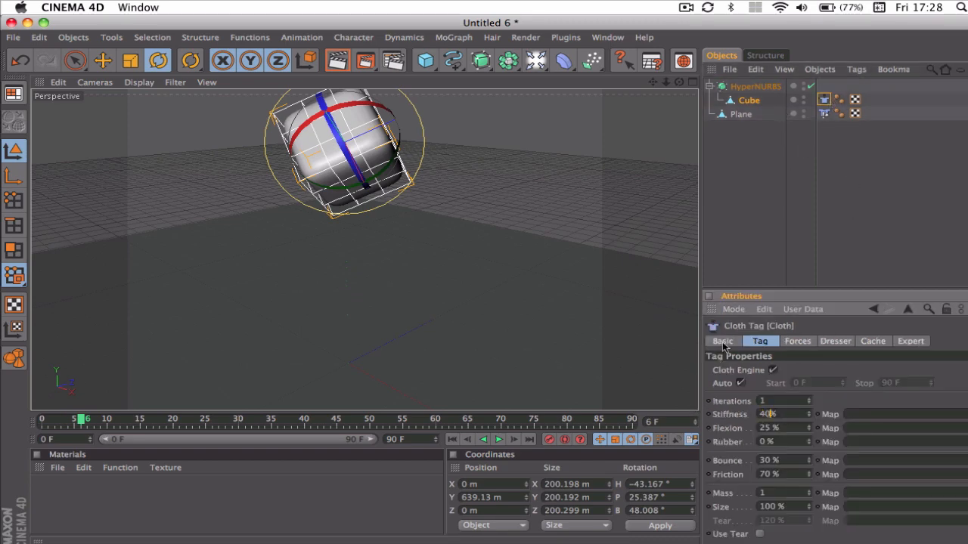
left_click(484, 439)
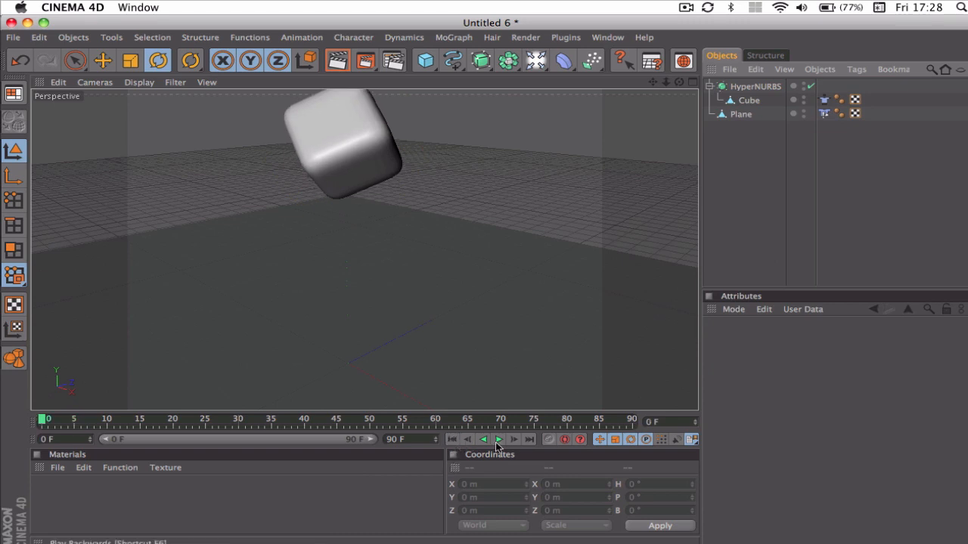
left_click(498, 439)
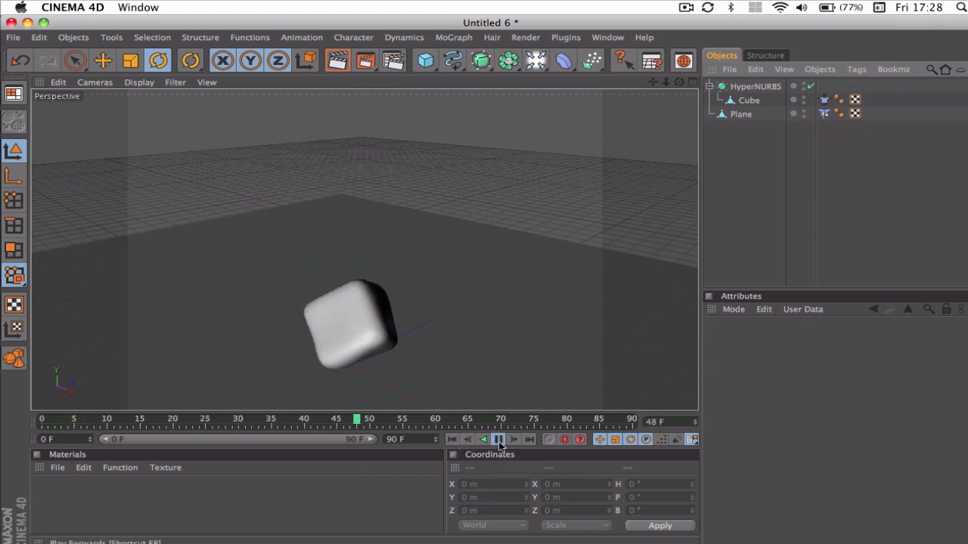
left_click(498, 439)
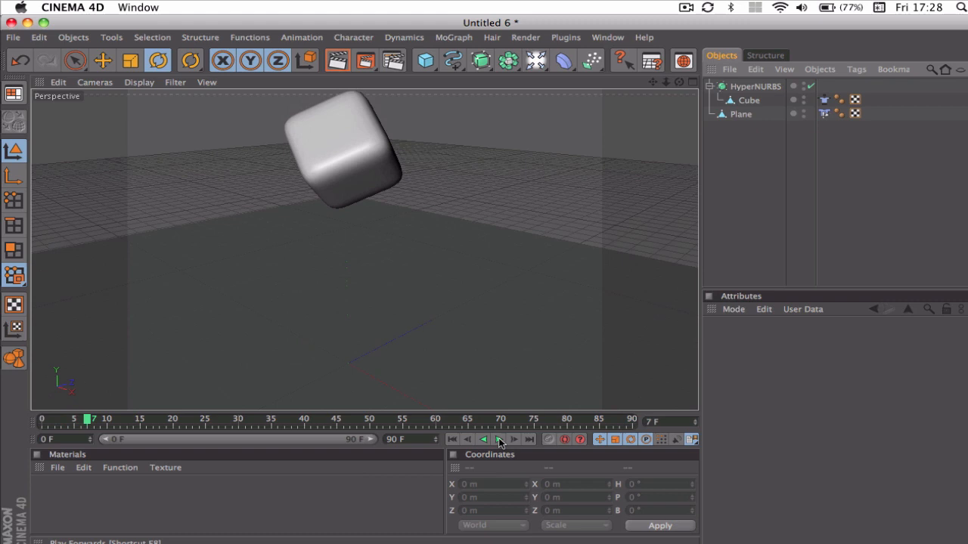
left_click(452, 440)
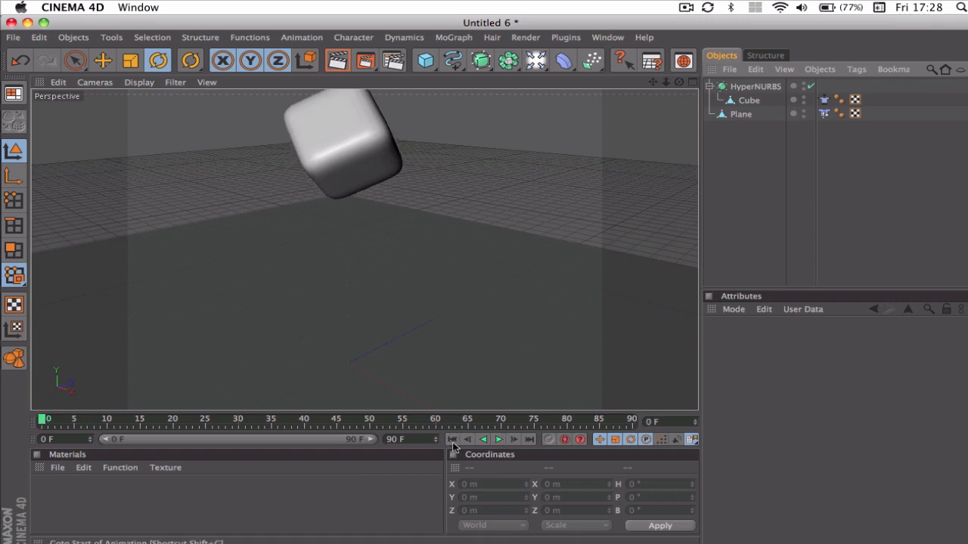
left_click(748, 100)
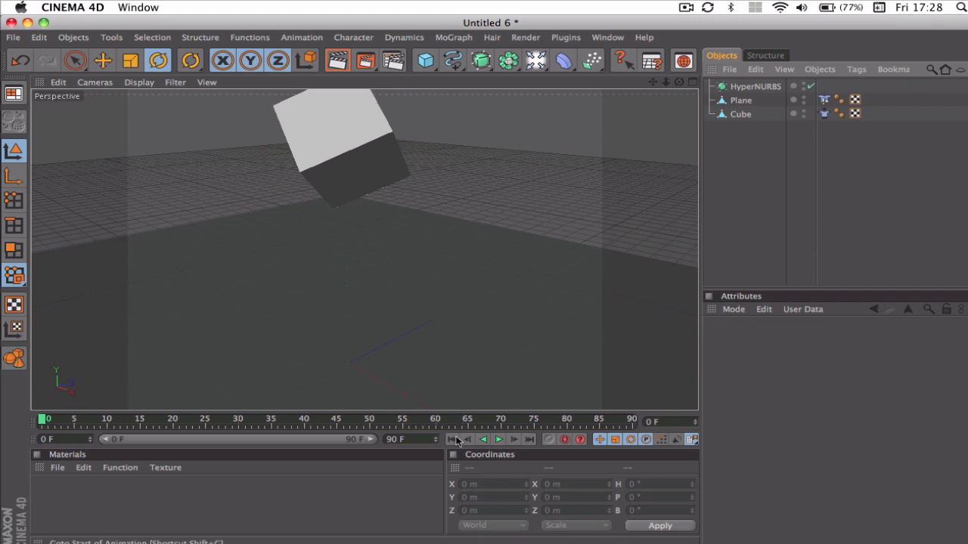
Play the unsmoothed cube's fall, stop at frame 38, and render the active view
left_click(498, 440)
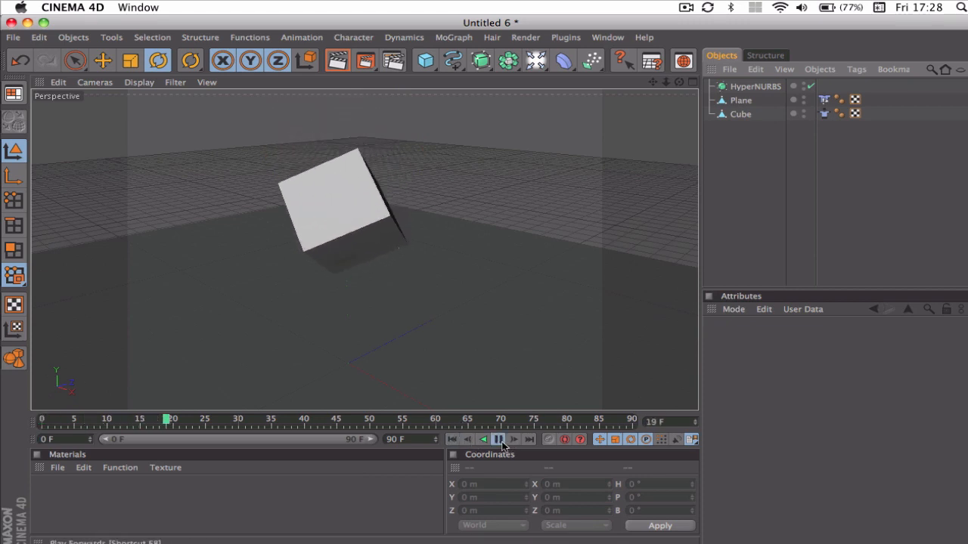
left_click(498, 439)
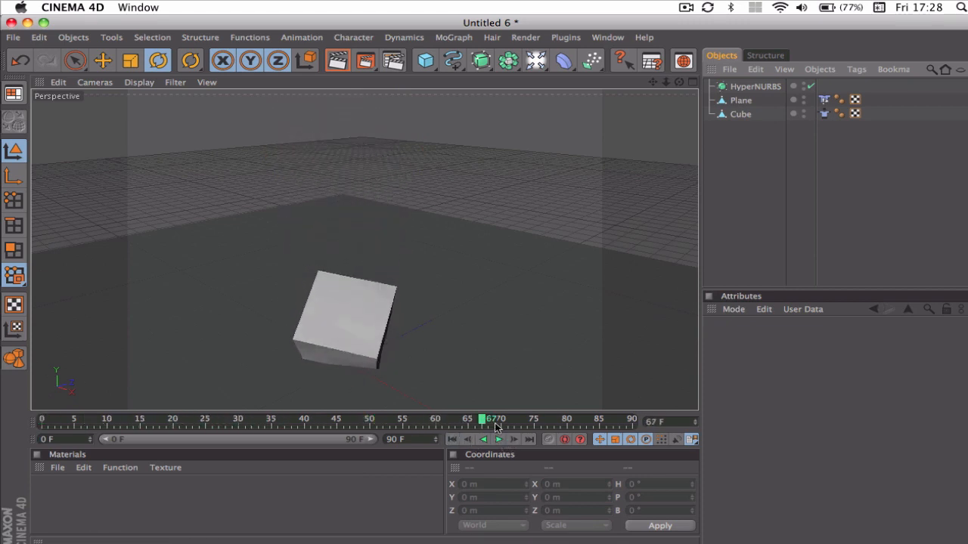
left_click(498, 439)
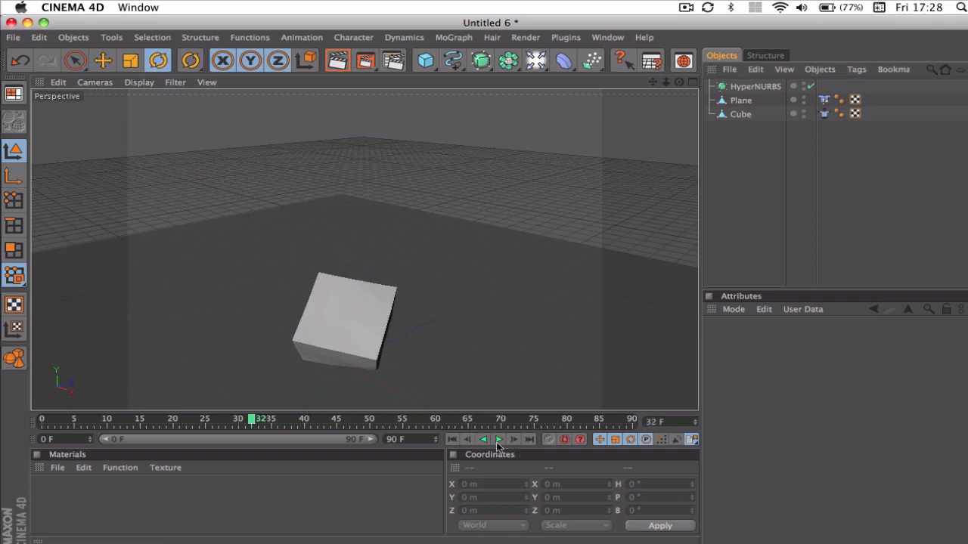
left_click(498, 440)
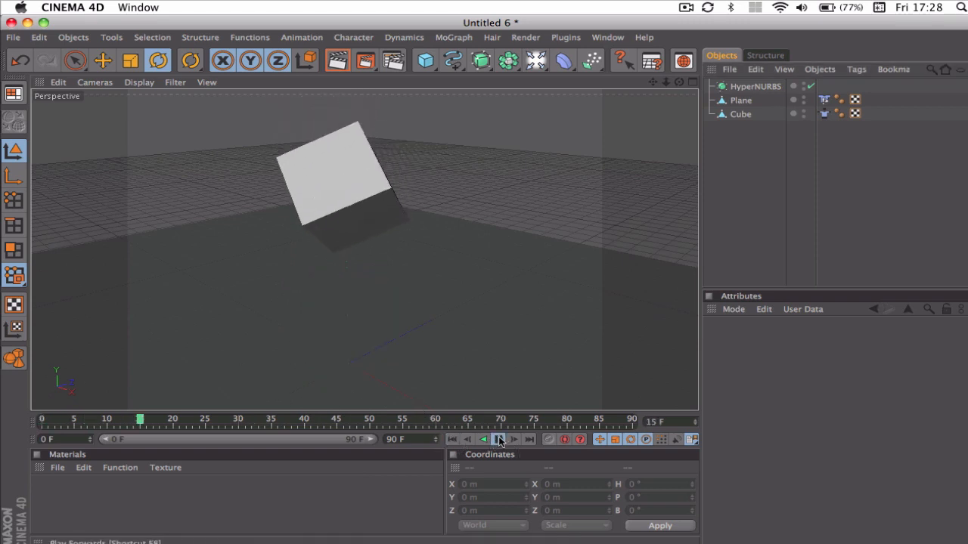
left_click(497, 439)
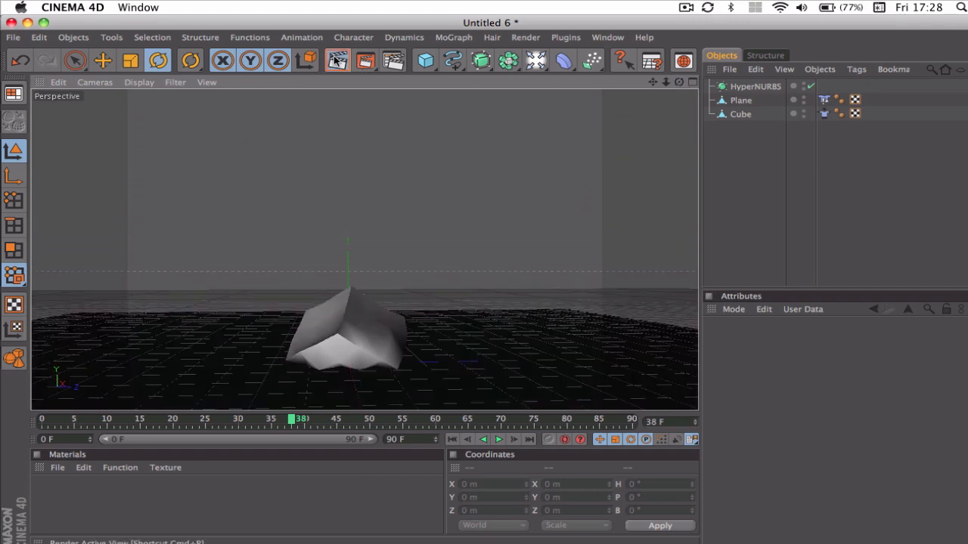
left_click(336, 60)
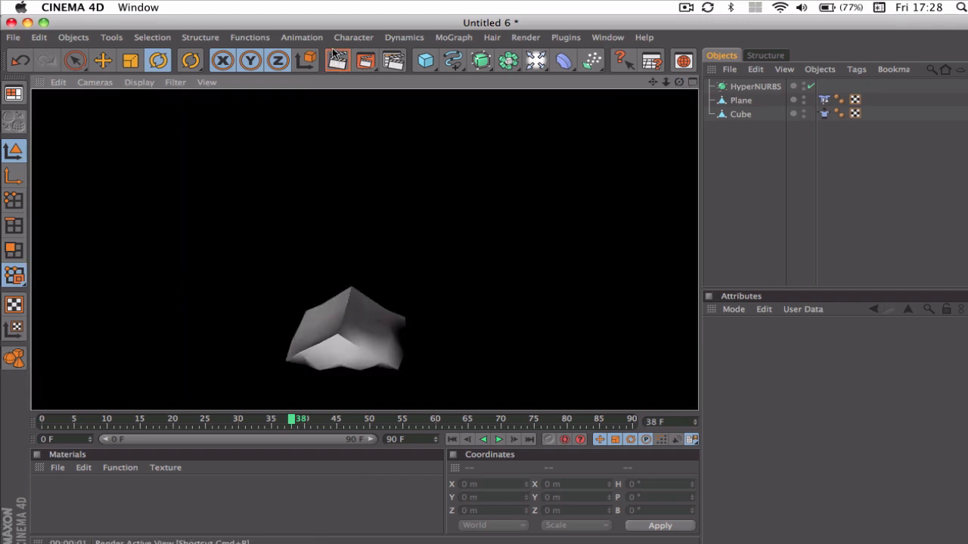
left_click(740, 100)
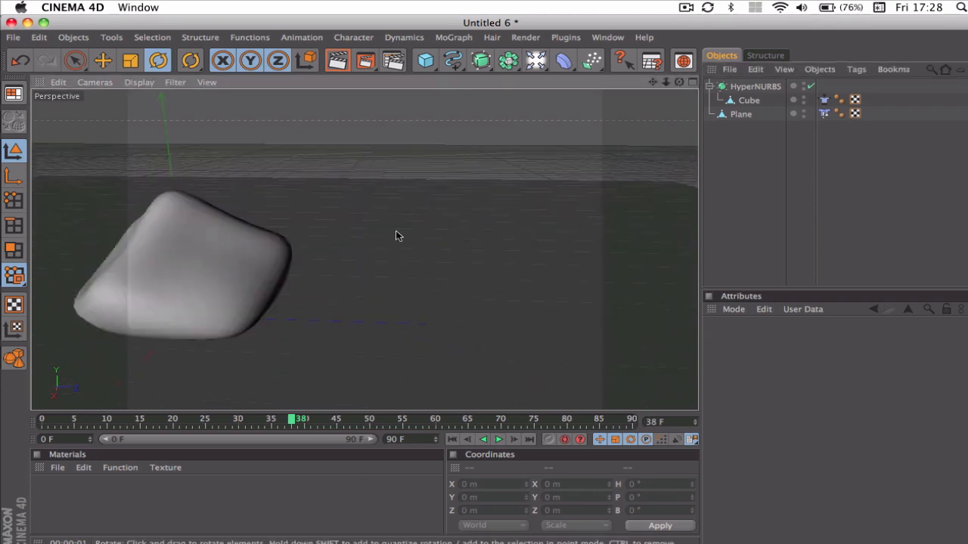
mouse_move(174, 402)
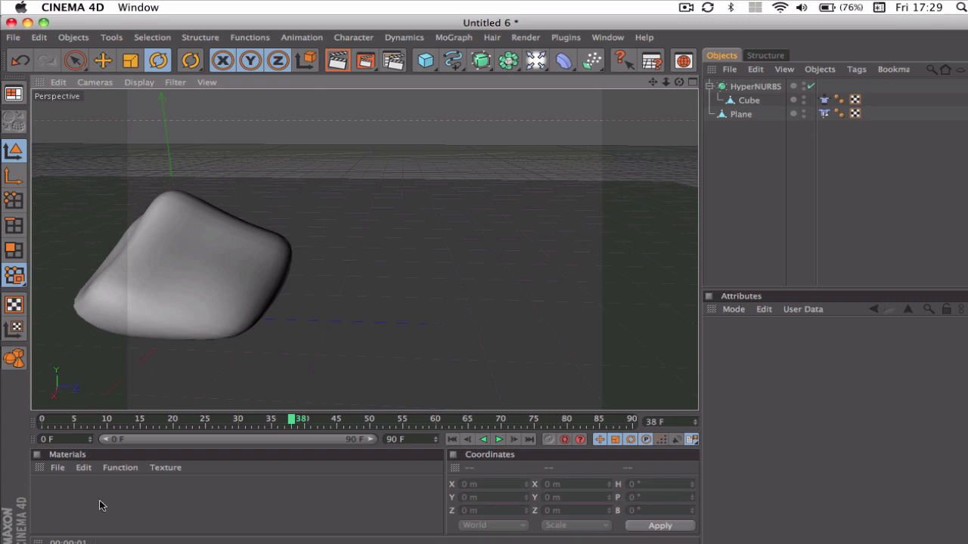
mouse_move(61, 470)
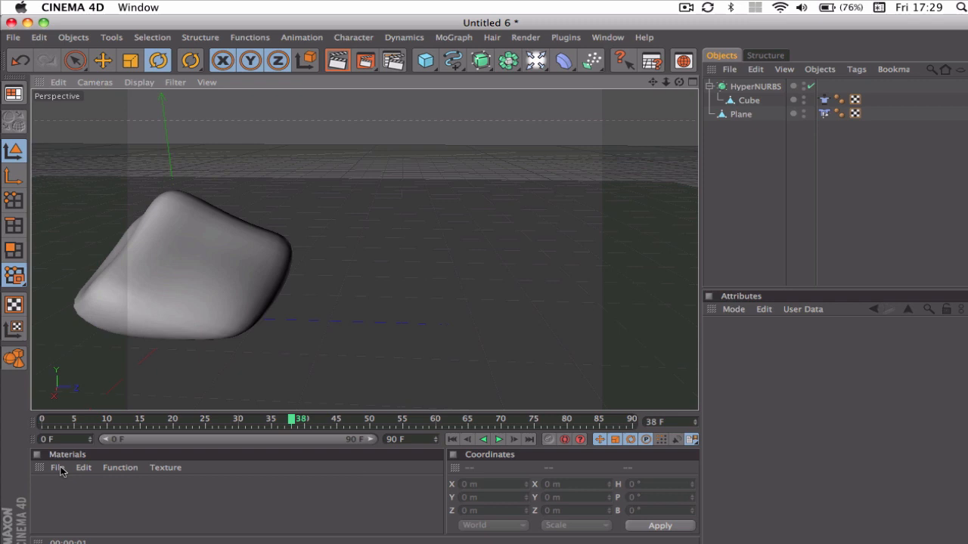
mouse_move(68, 506)
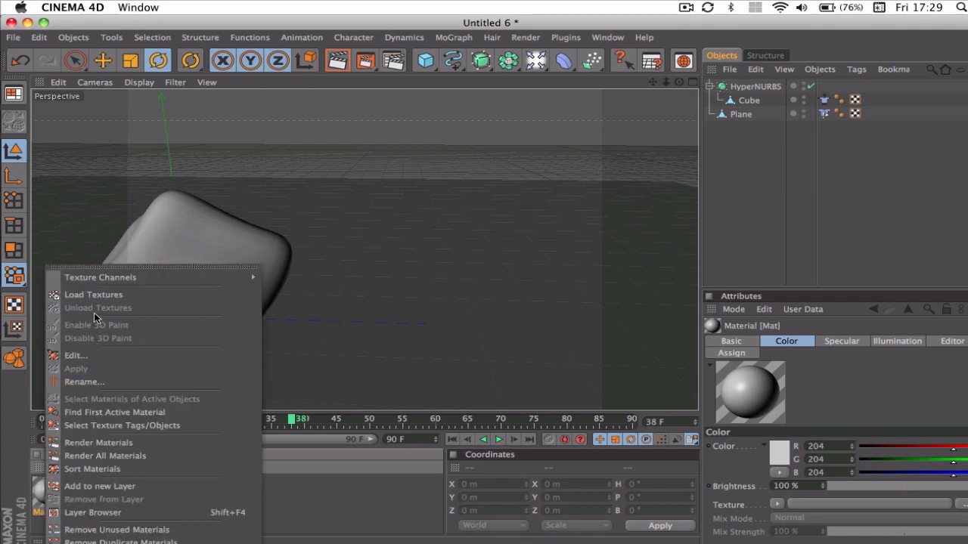
Open the new material and set its colour to R 255, G 253, B 222
left_click(75, 355)
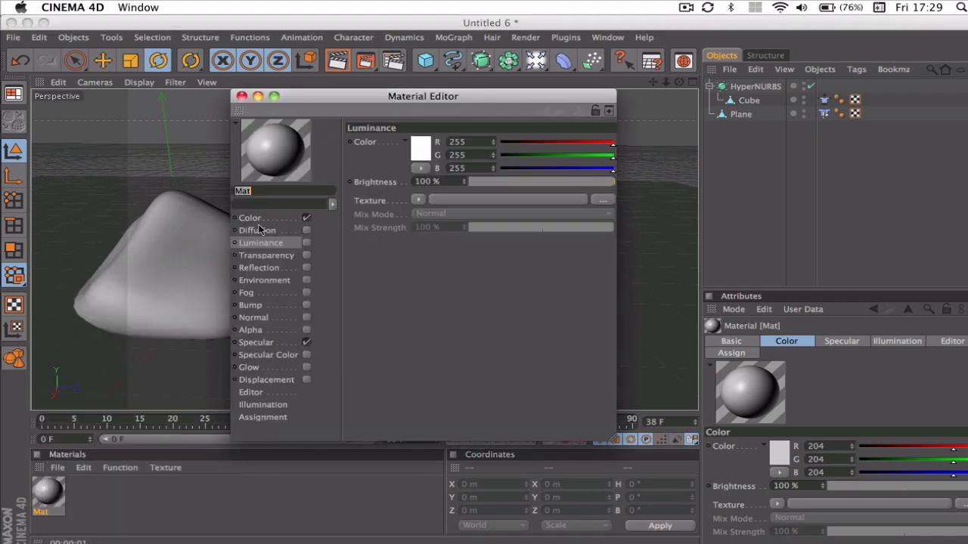
left_click(422, 147)
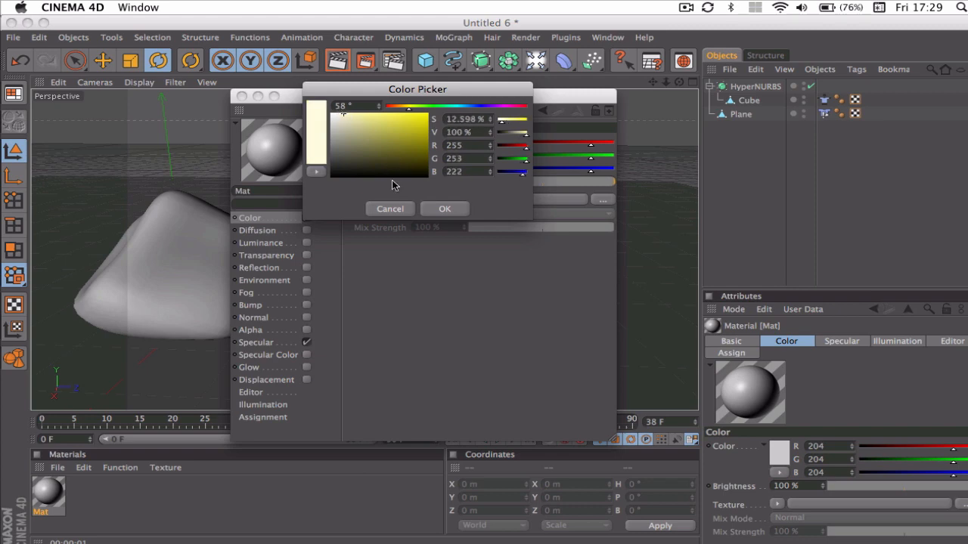
left_click(444, 208)
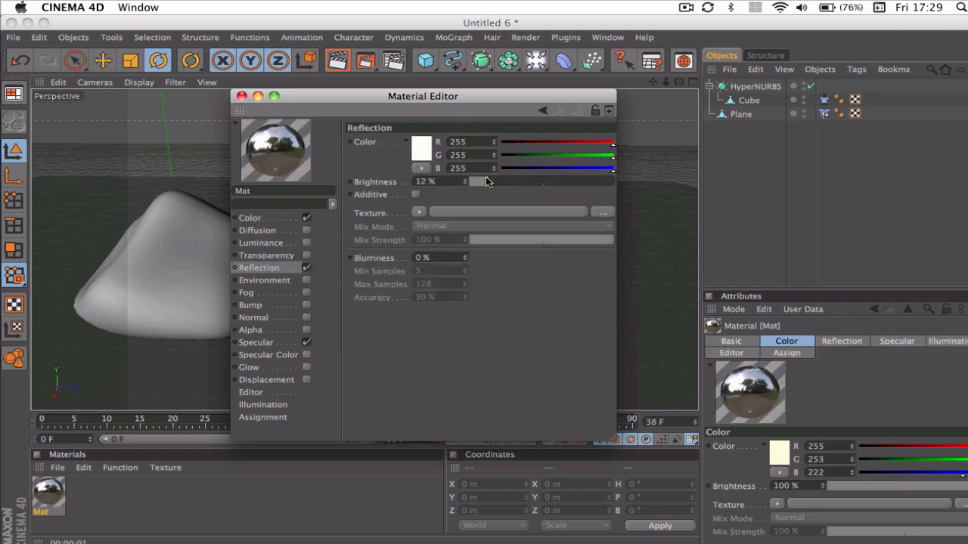
Set reflection brightness to 6% with a Fresnel texture at 22% mix, then close the editor
left_click_drag(499, 181, 477, 181)
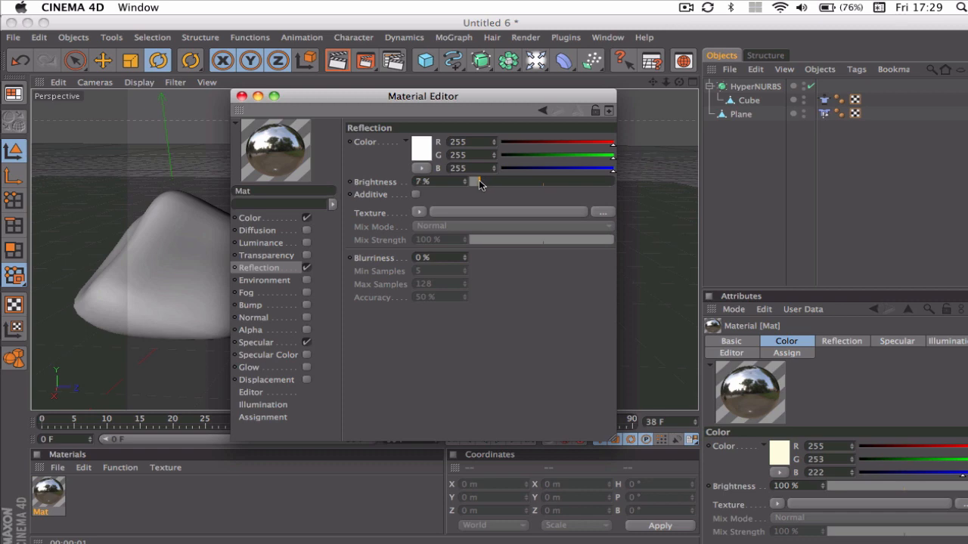
left_click_drag(480, 182, 475, 182)
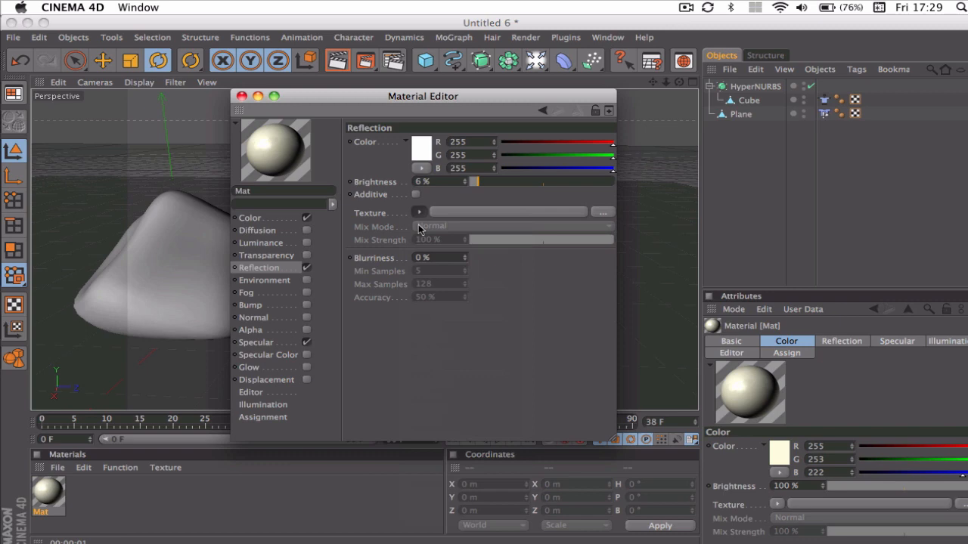
left_click(420, 212)
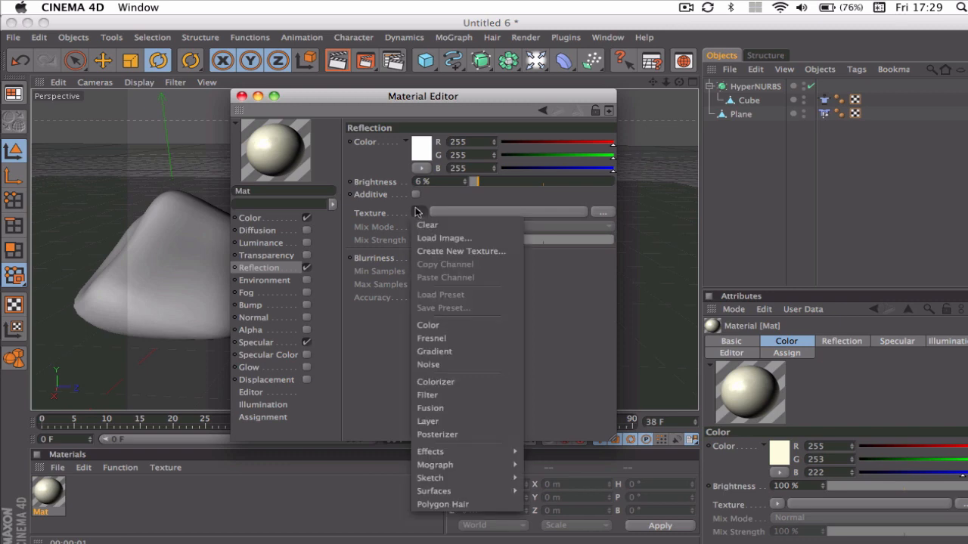
left_click(431, 338)
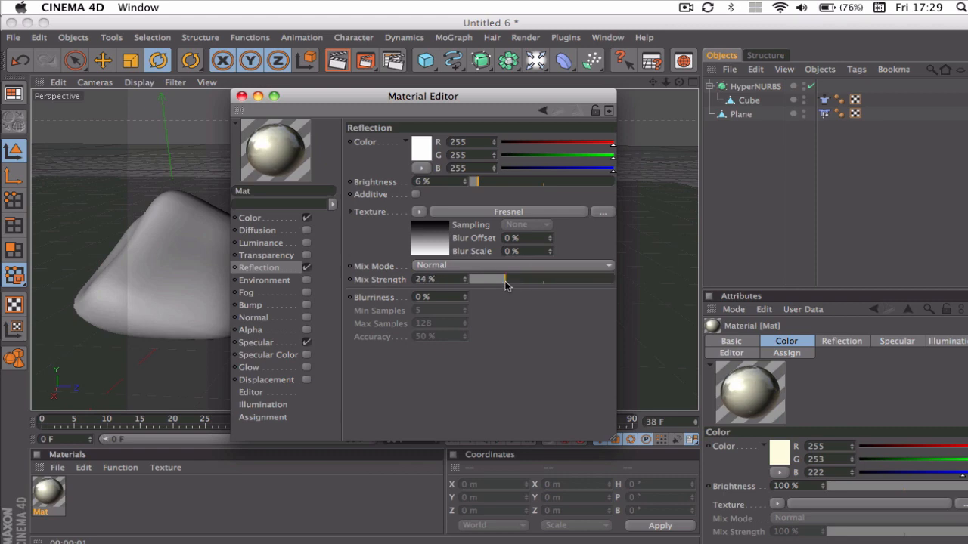
left_click_drag(507, 279, 505, 279)
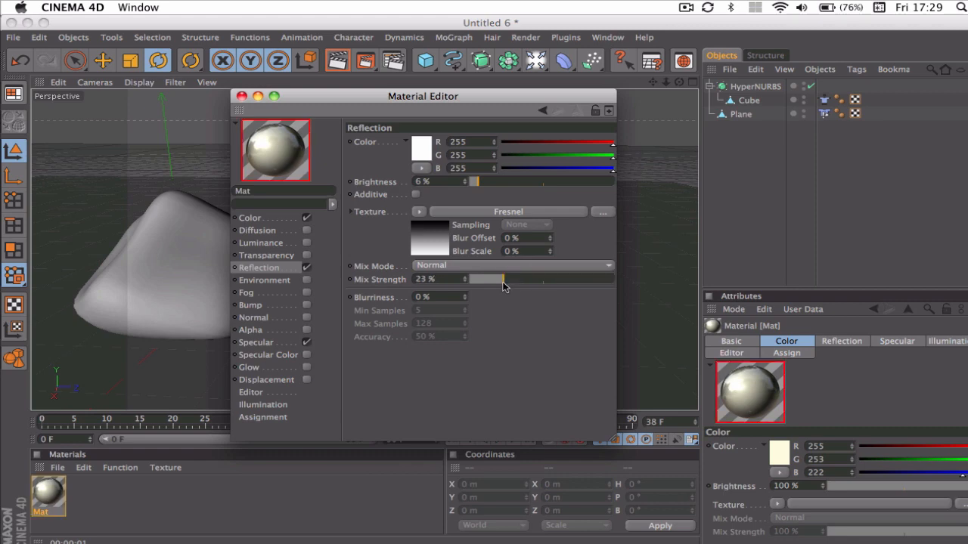
left_click_drag(488, 279, 486, 279)
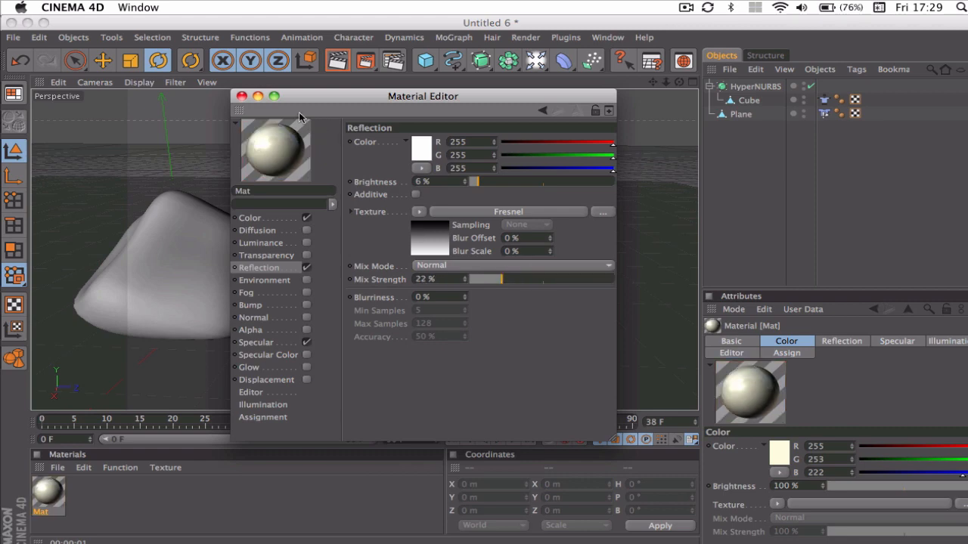
left_click(242, 96)
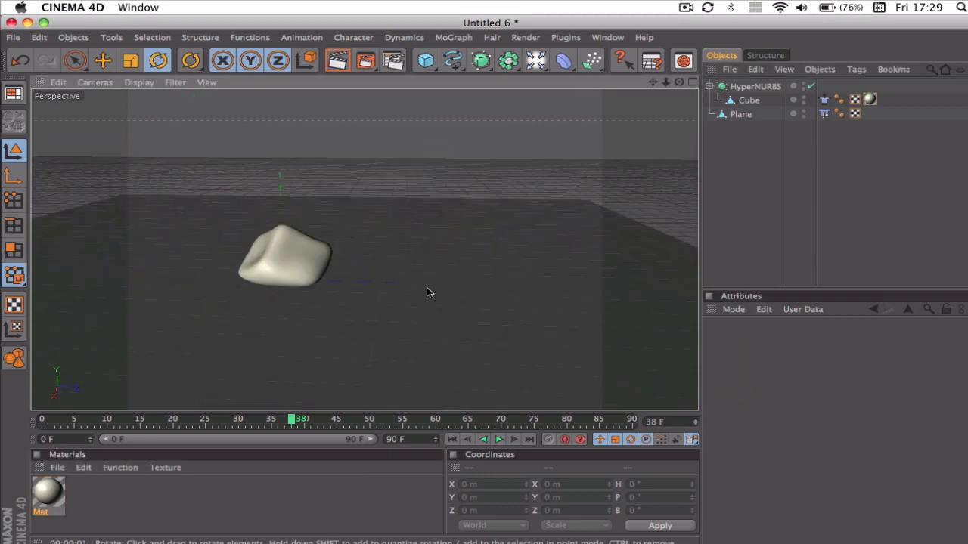
Render a preview of the cream blob and bring up the Render menu
left_click(337, 61)
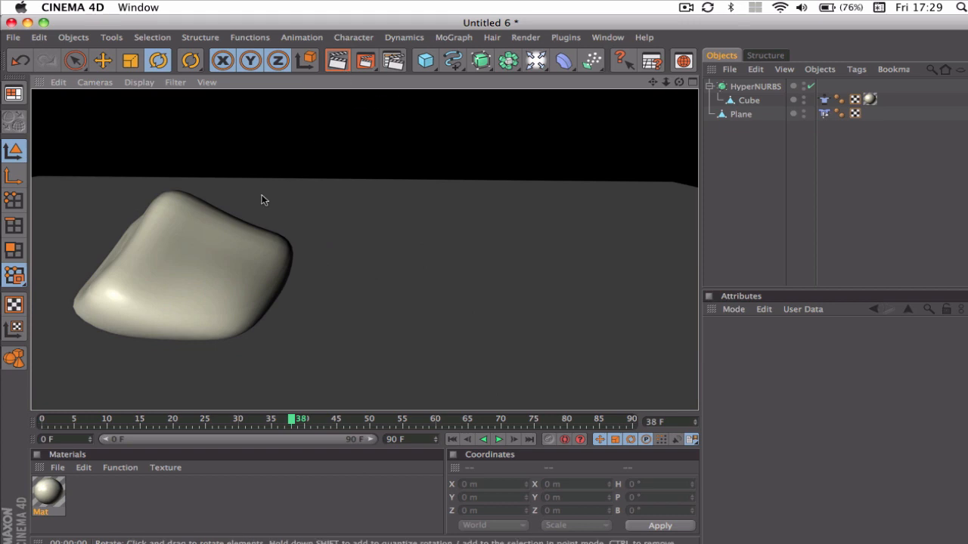
mouse_move(349, 223)
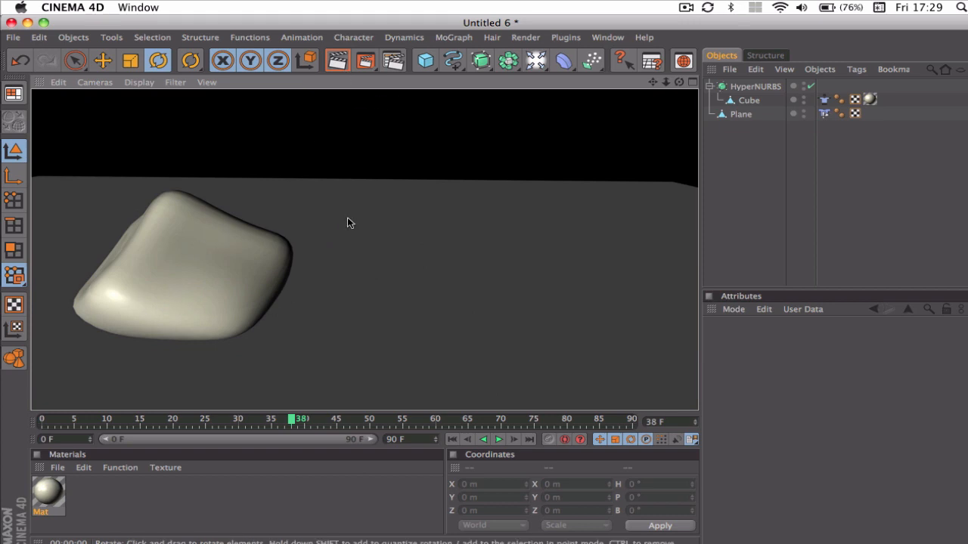
left_click(526, 37)
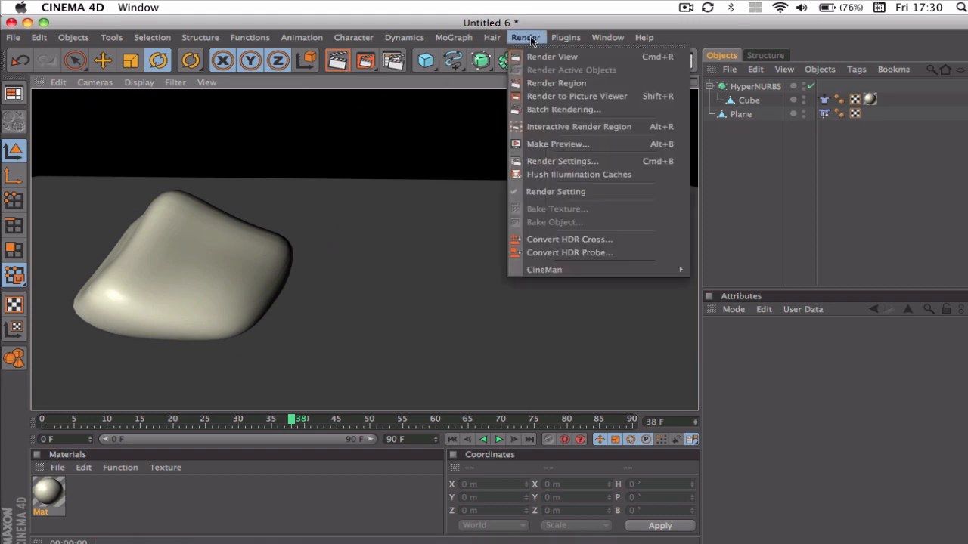
Add Global Illumination and Ambient Occlusion effects in Render Settings
left_click(562, 161)
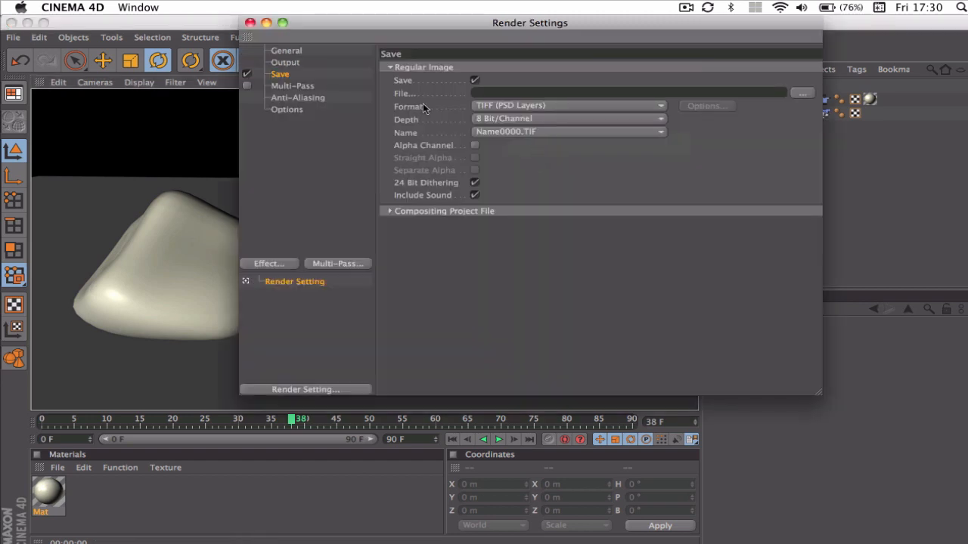
left_click(269, 263)
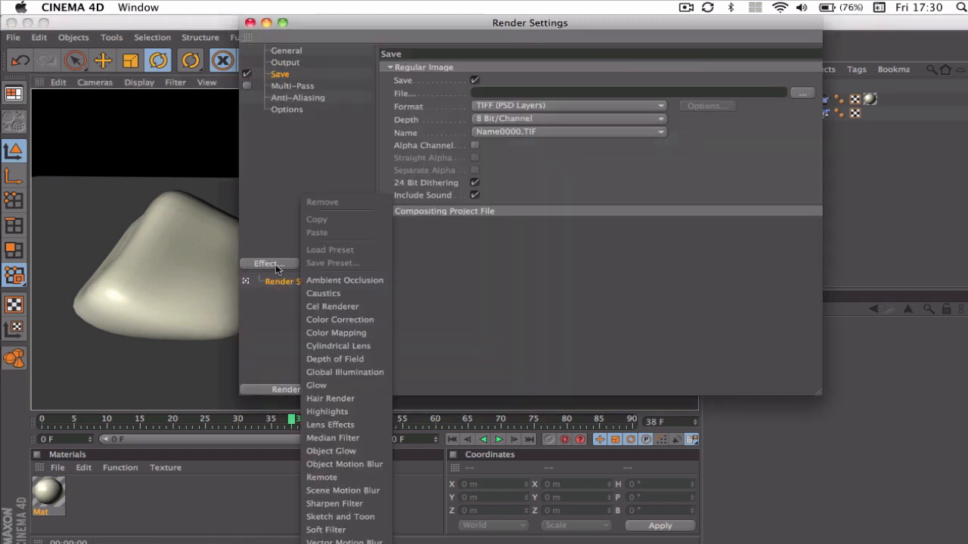
left_click(345, 372)
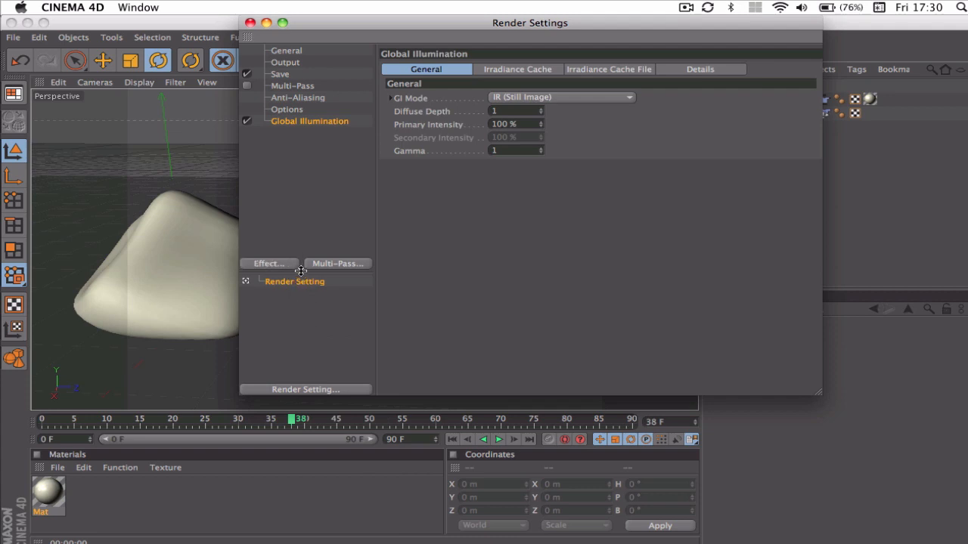
mouse_move(310, 251)
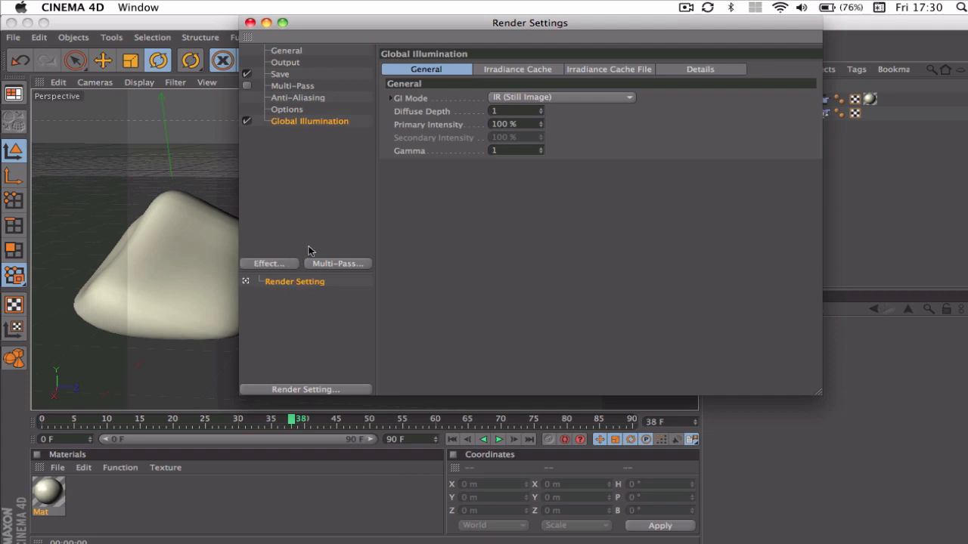
left_click(269, 263)
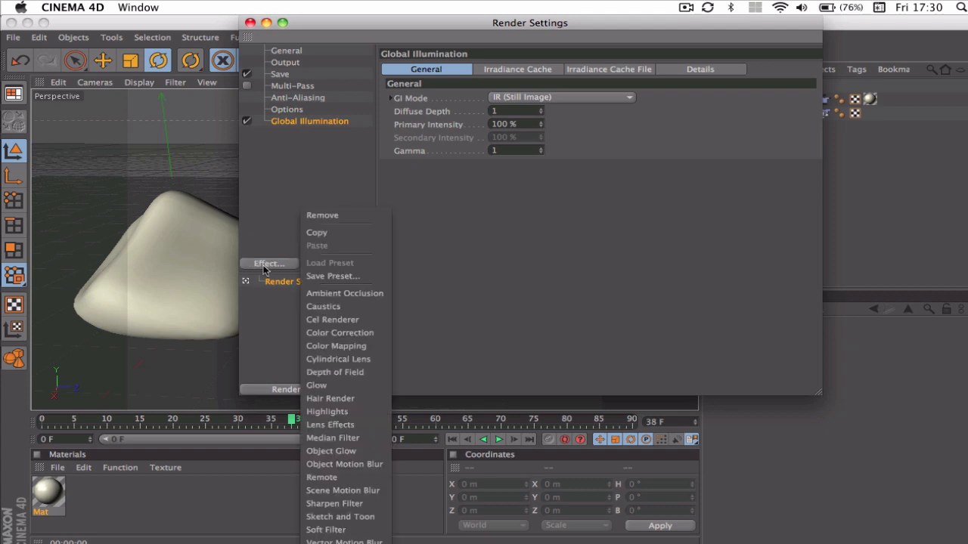
left_click(344, 292)
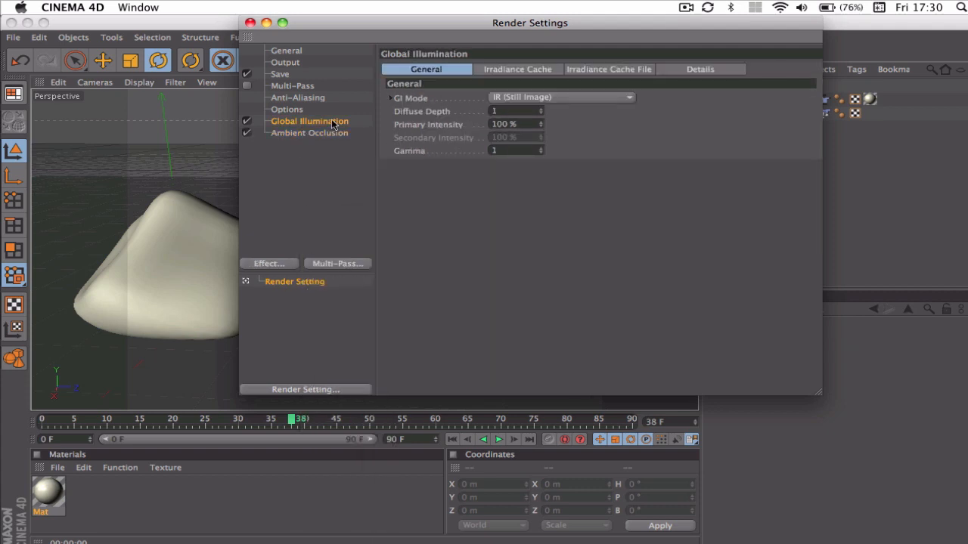
Set the stochastic samples quality to Low, review the effect settings, and close Render Settings
left_click(517, 69)
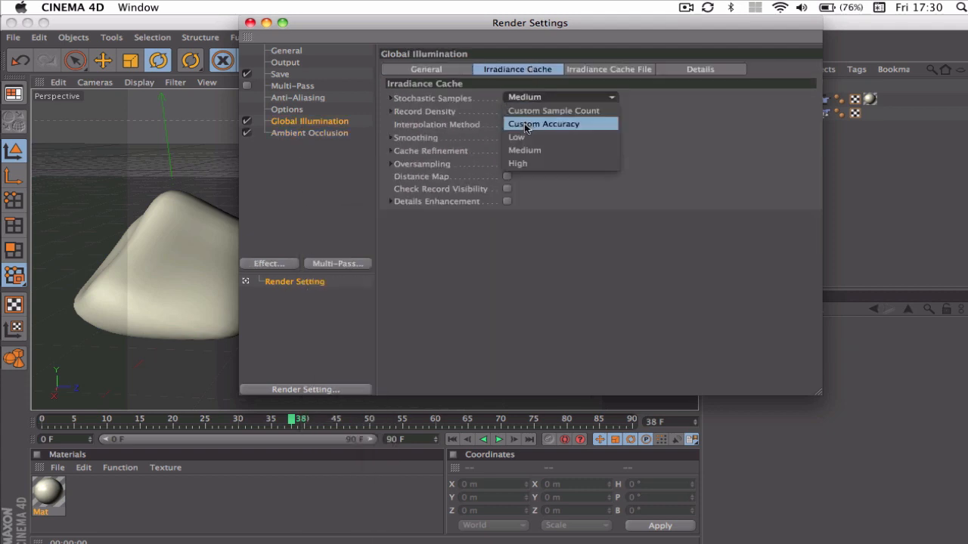
left_click(544, 123)
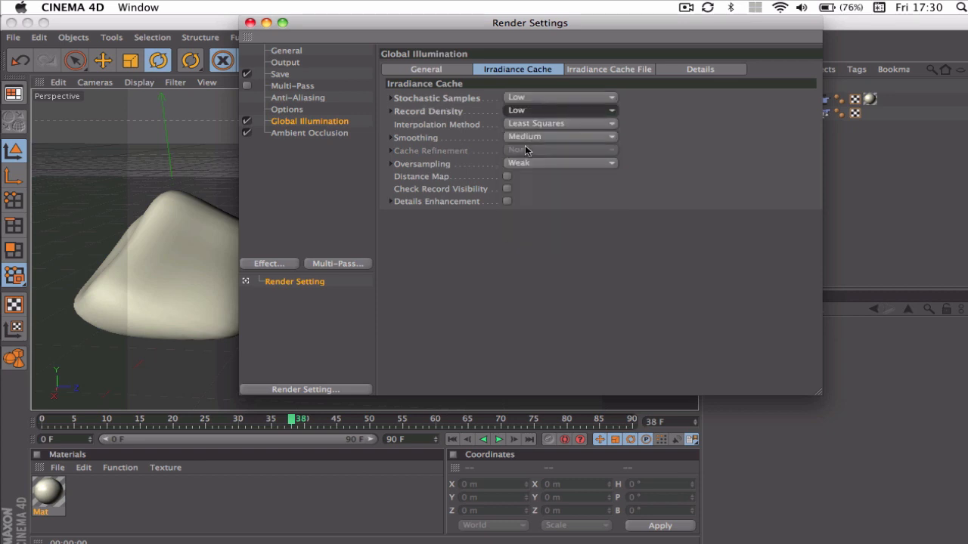
left_click(310, 132)
type("20")
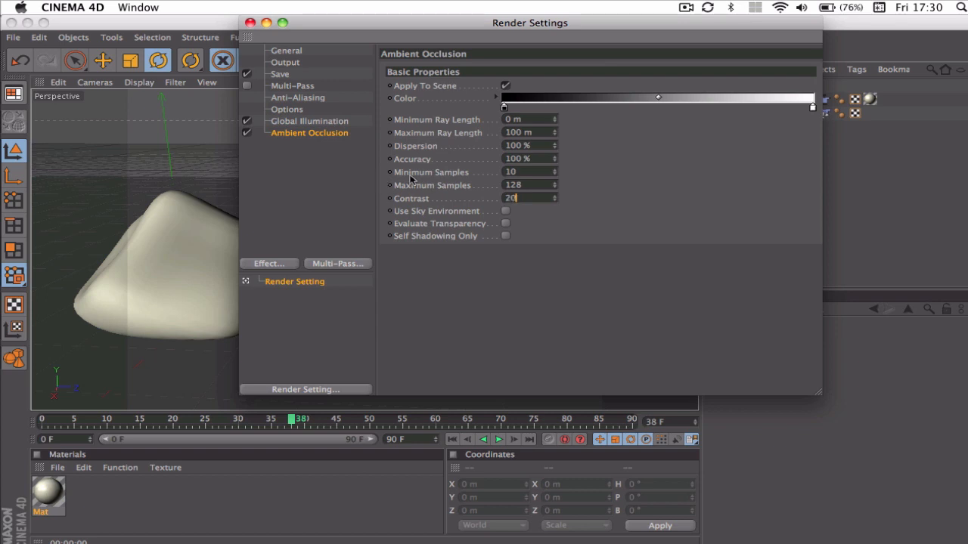
left_click(286, 109)
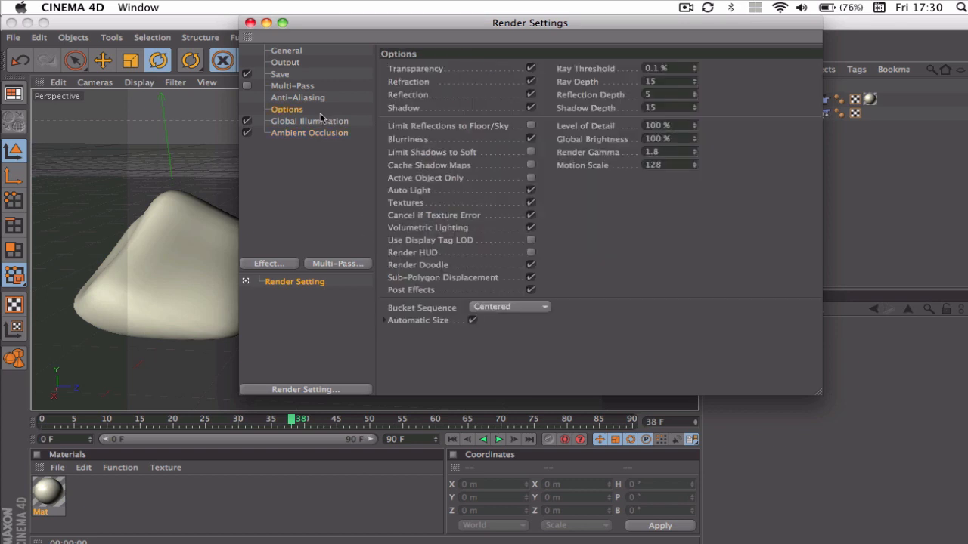
left_click(309, 121)
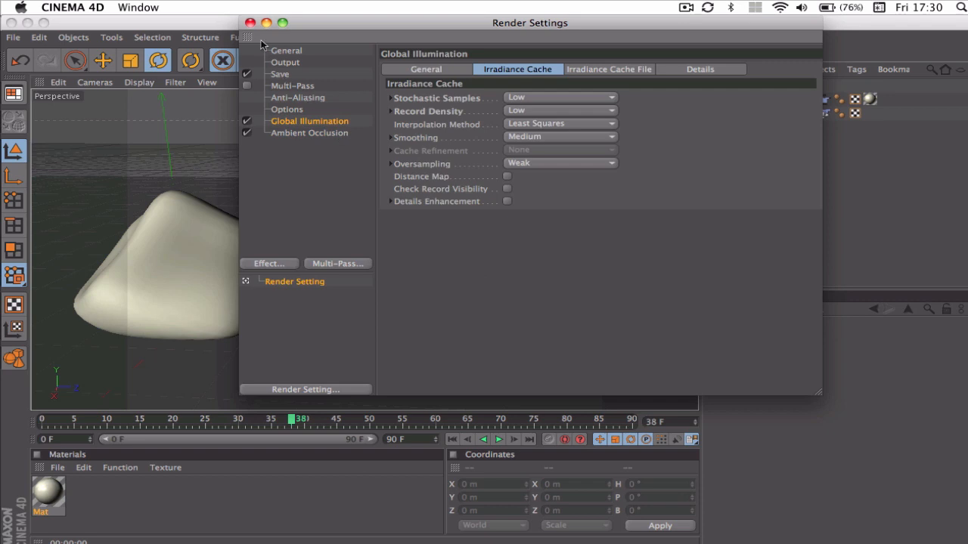
left_click(252, 23)
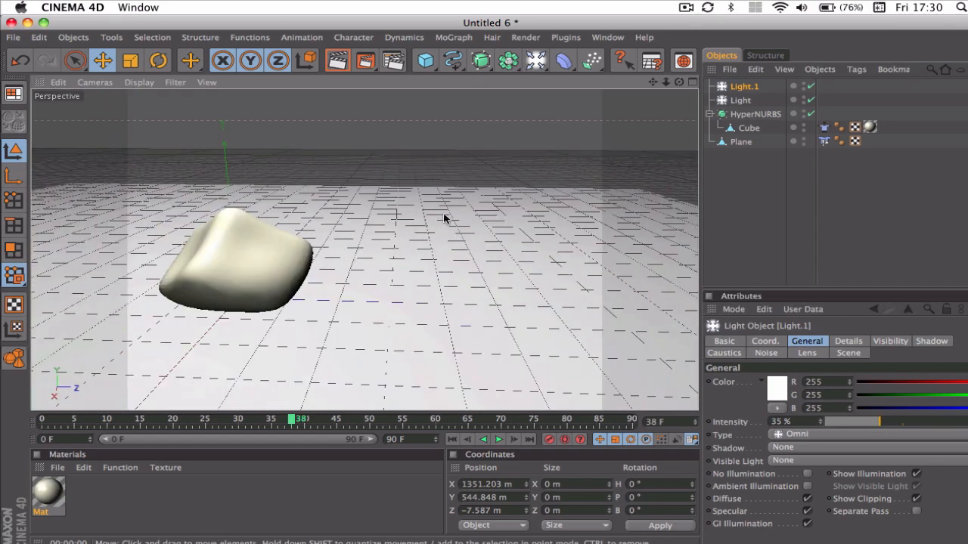
Start a render of the active view of the lit cream blob
left_click(337, 60)
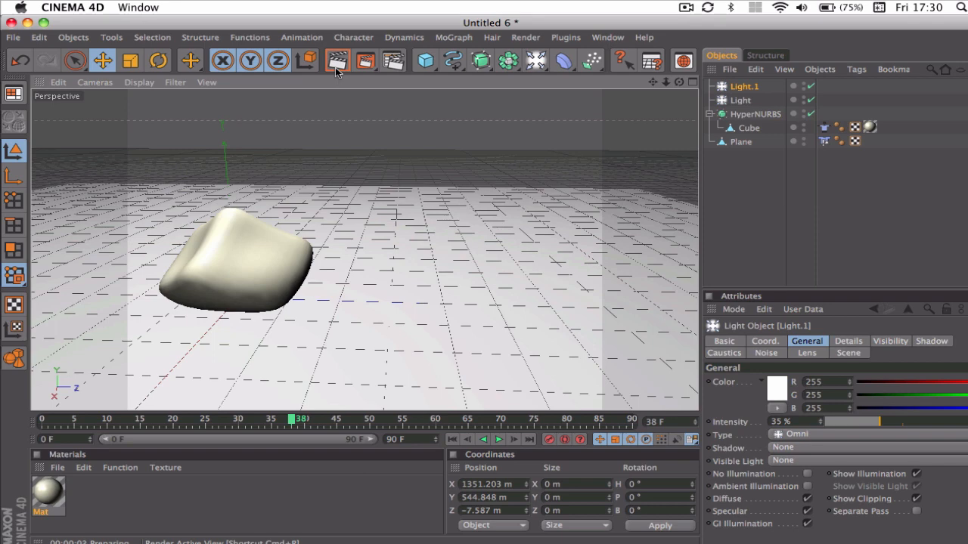
Render the active view showing the cream blob's soft shadow on the white floor
left_click(337, 61)
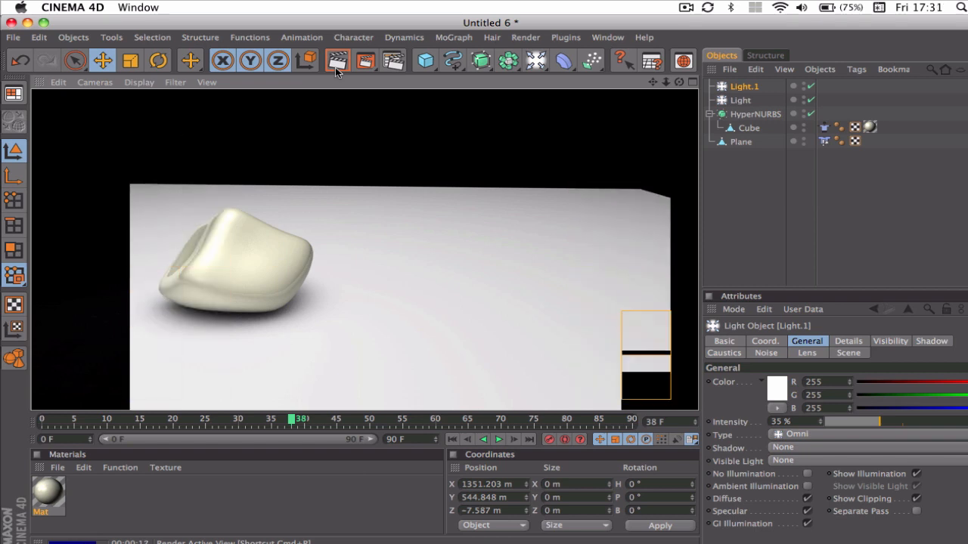
left_click(337, 61)
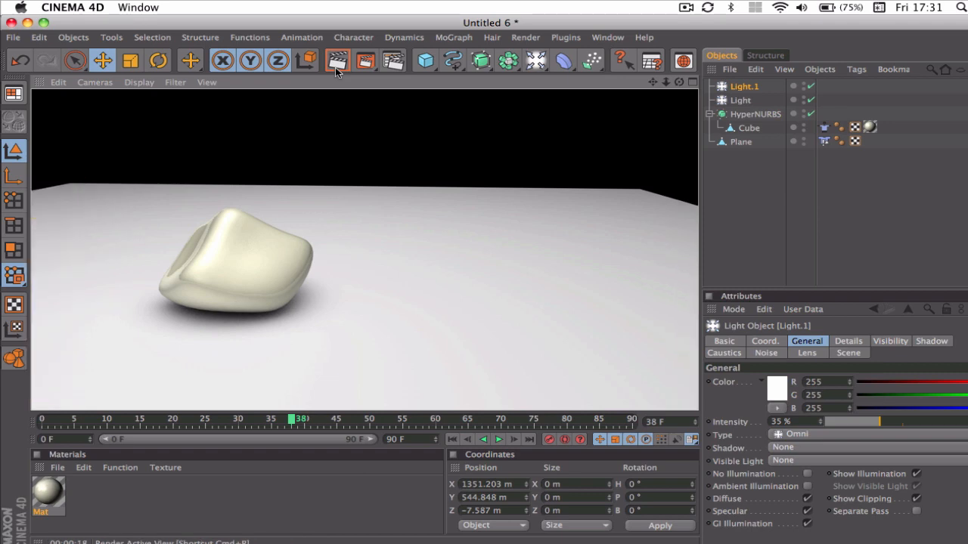